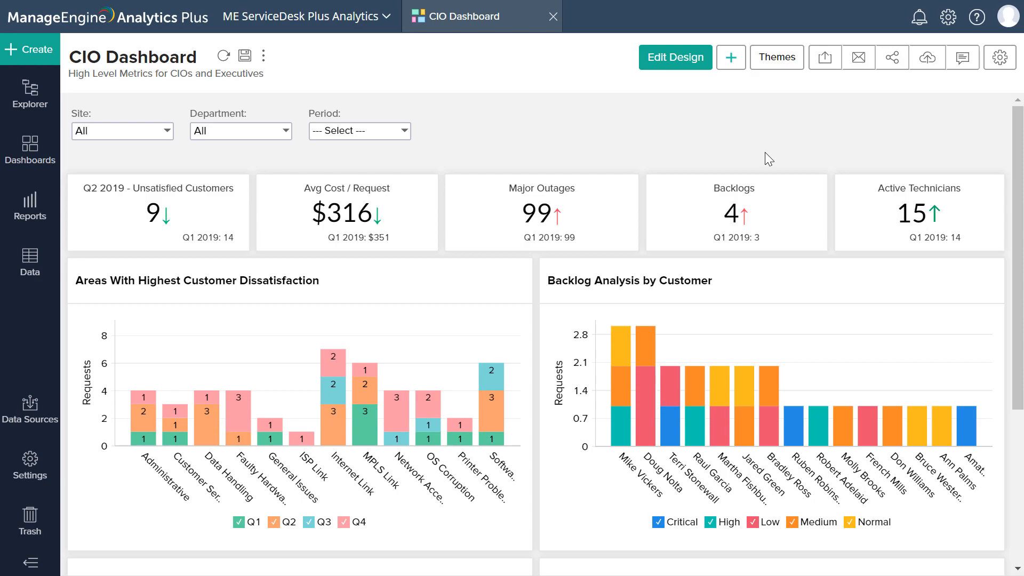
mouse_move(900, 77)
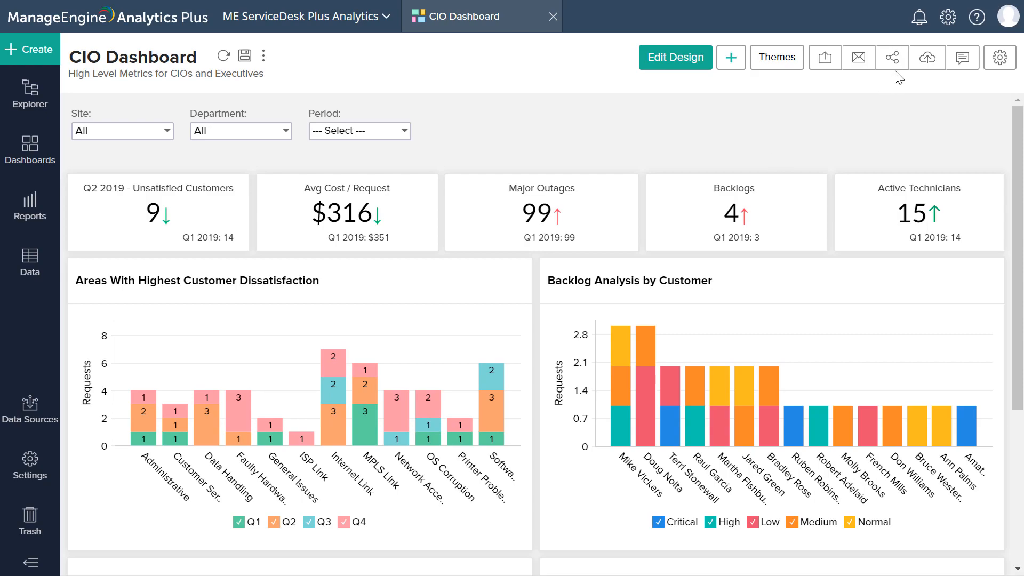
mouse_move(892, 58)
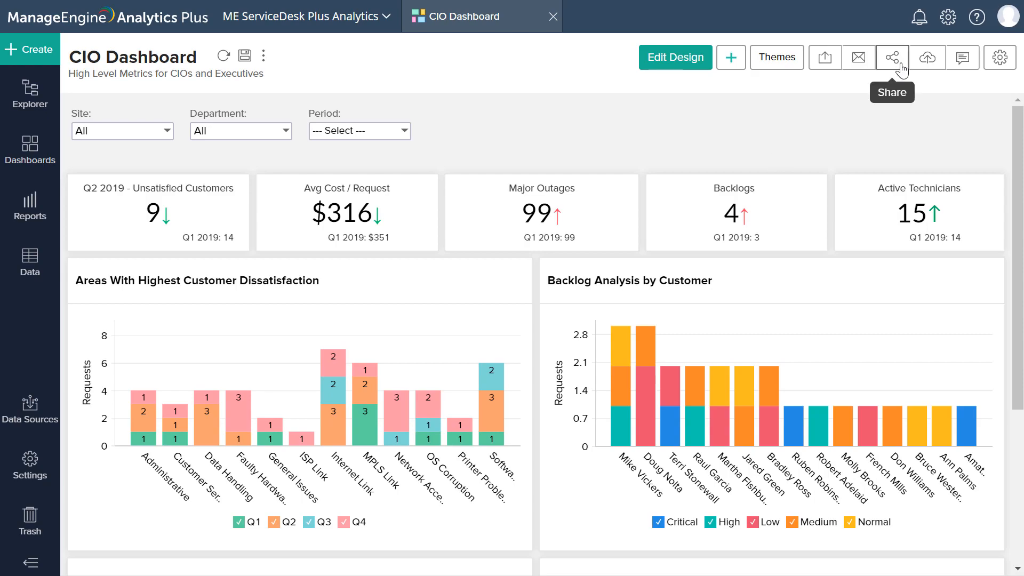
- Open the CIO Dashboard's Share menu from the toolbar
click(892, 57)
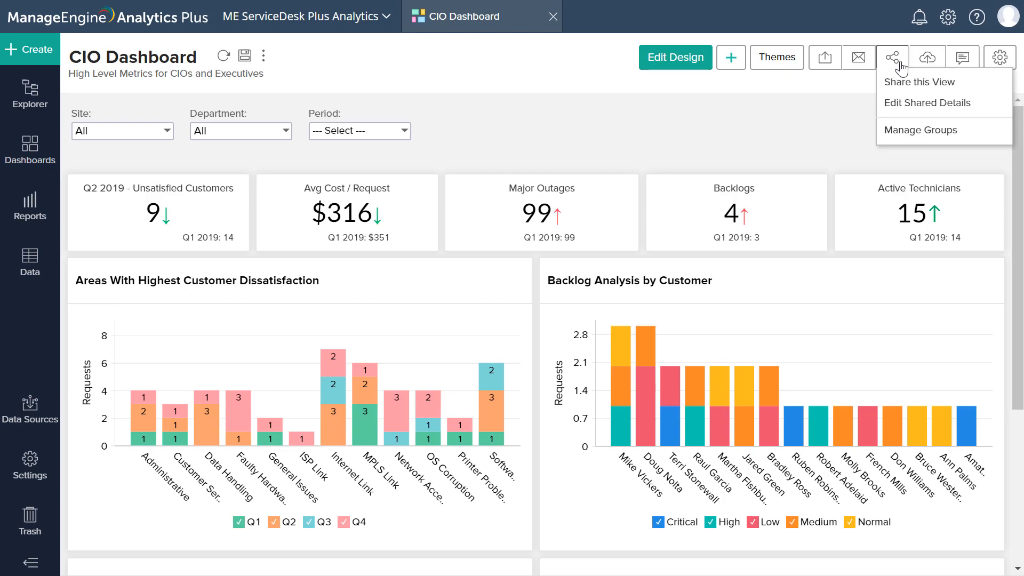
mouse_move(919, 82)
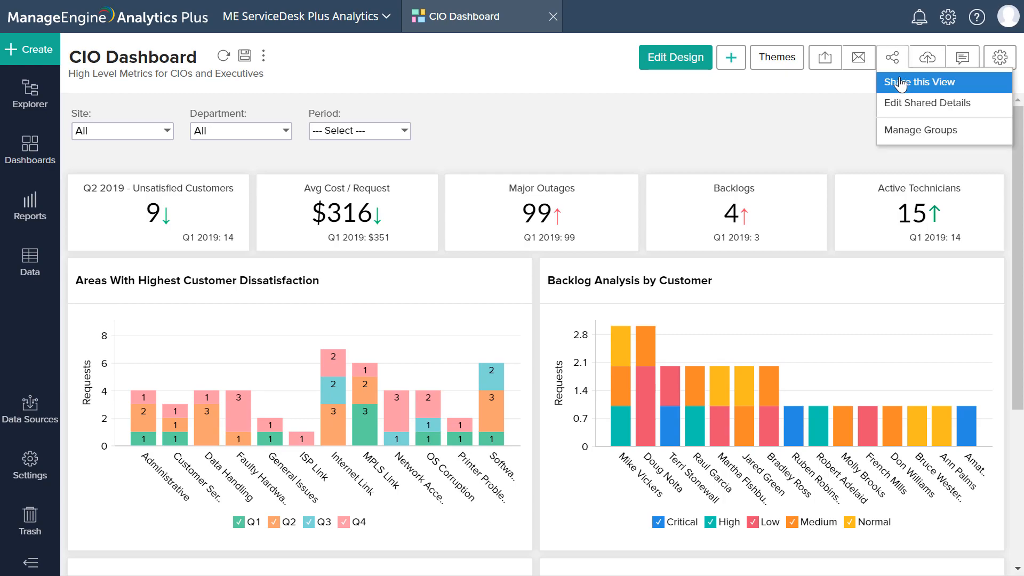
click(920, 81)
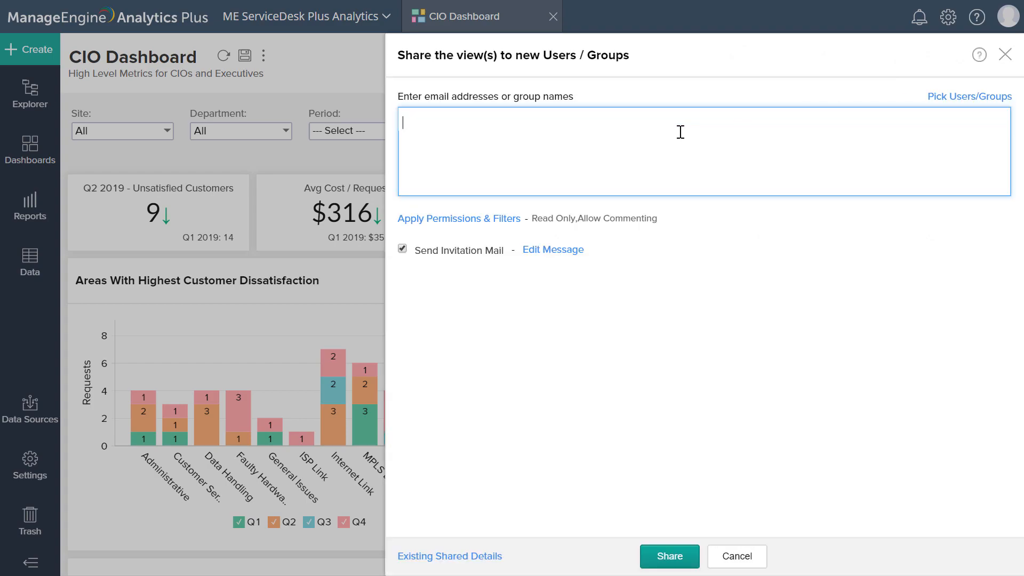
text(adrian)
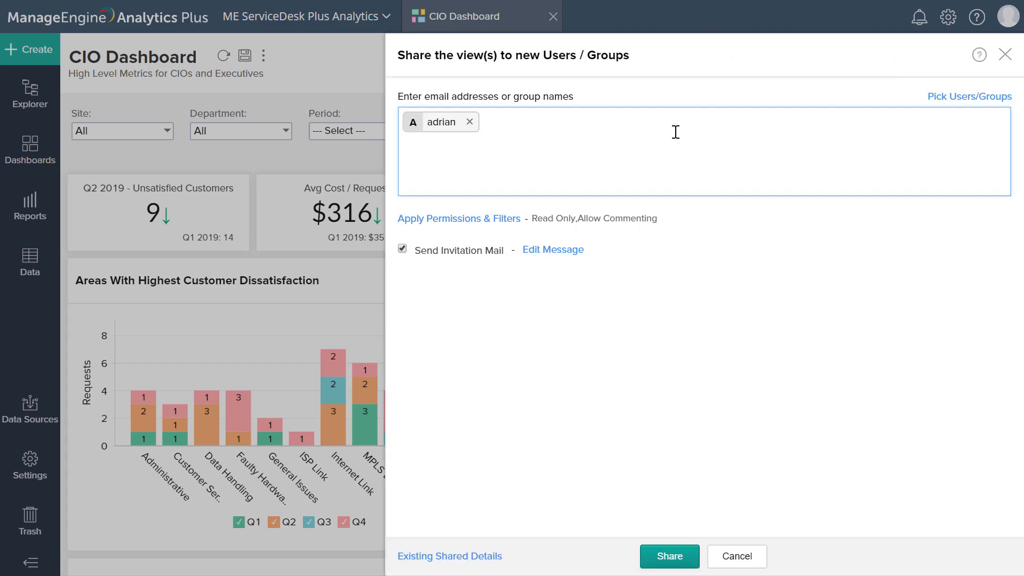
mouse_move(969, 97)
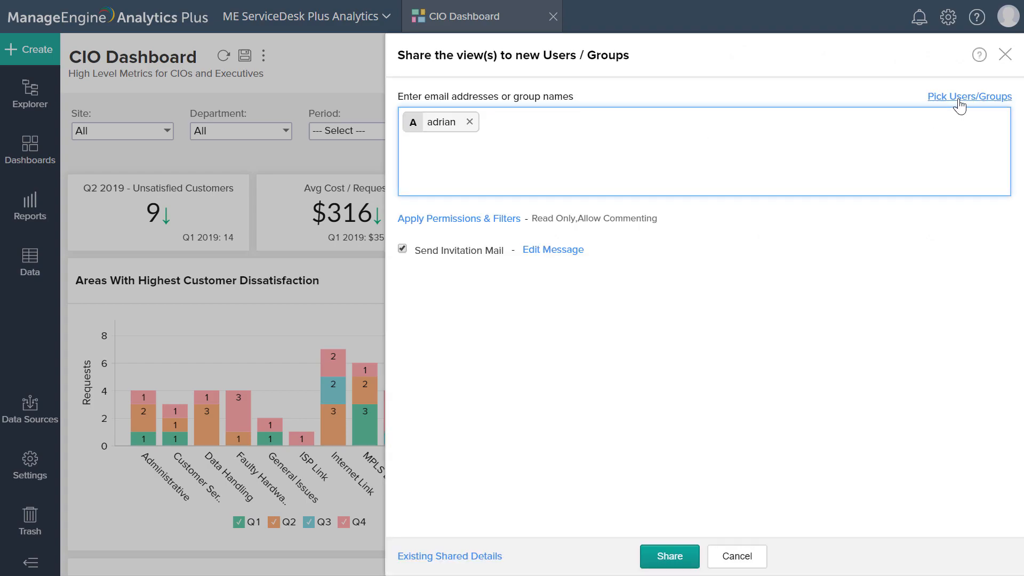
click(970, 96)
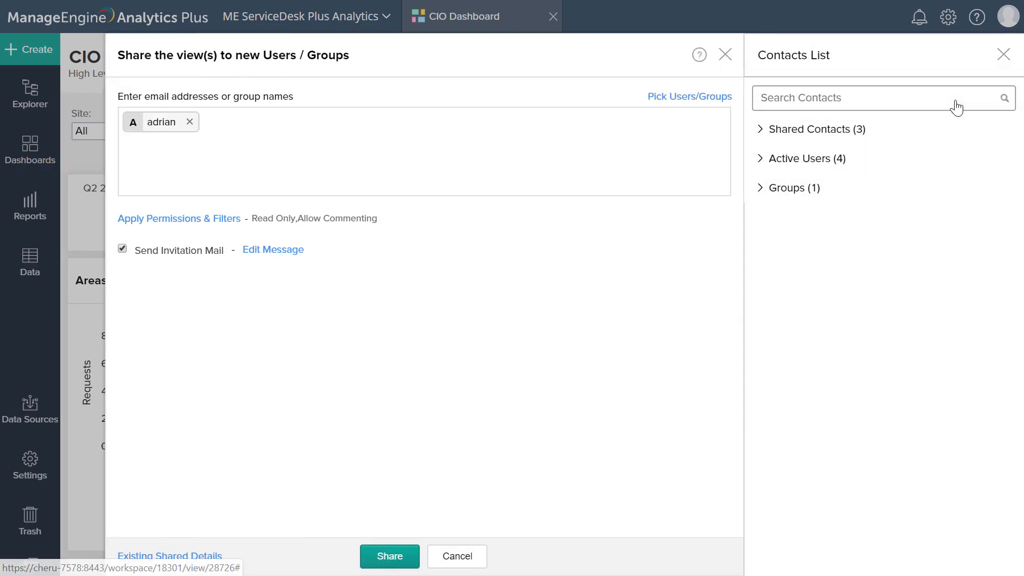
click(808, 158)
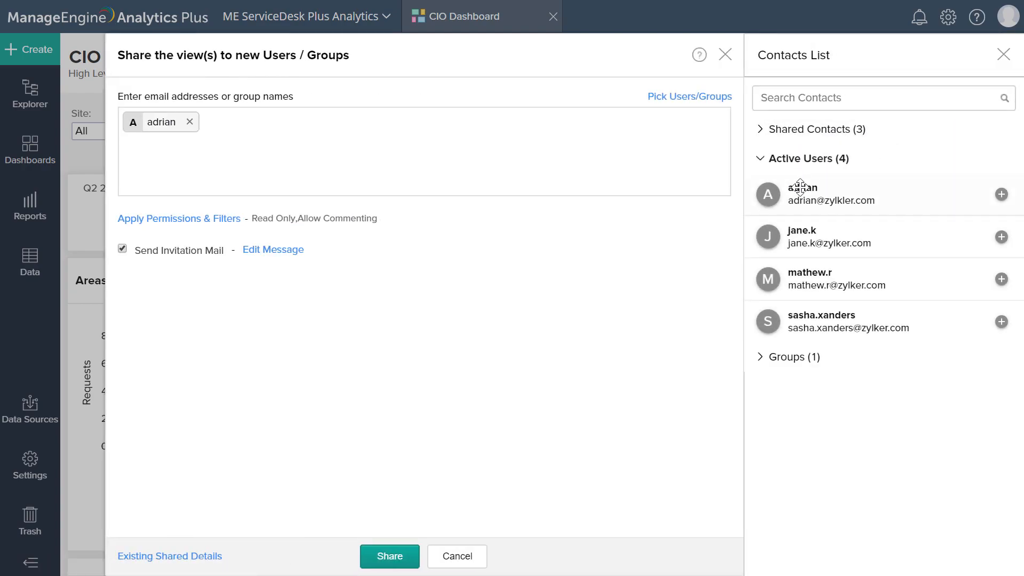
click(1002, 279)
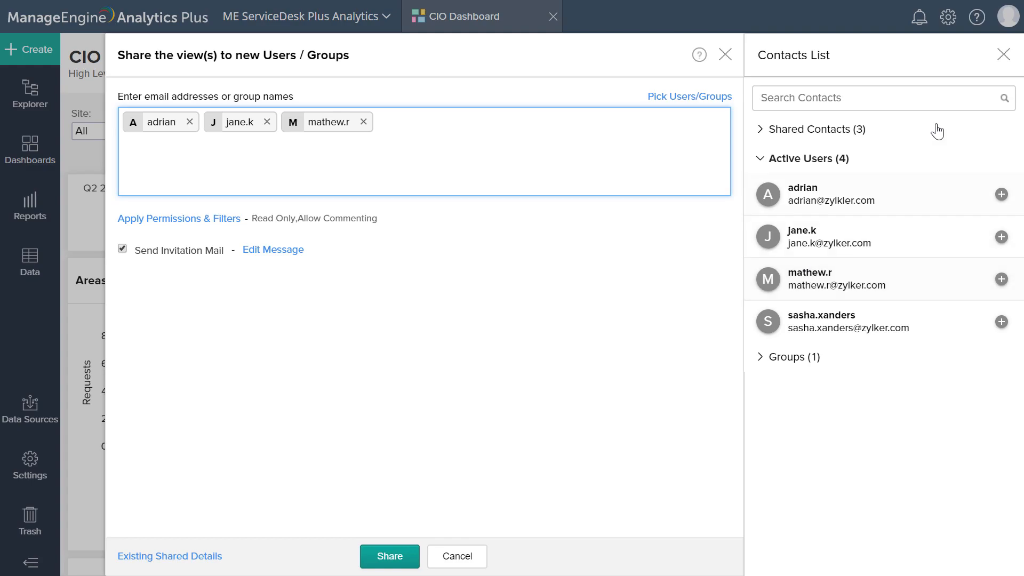
click(1004, 54)
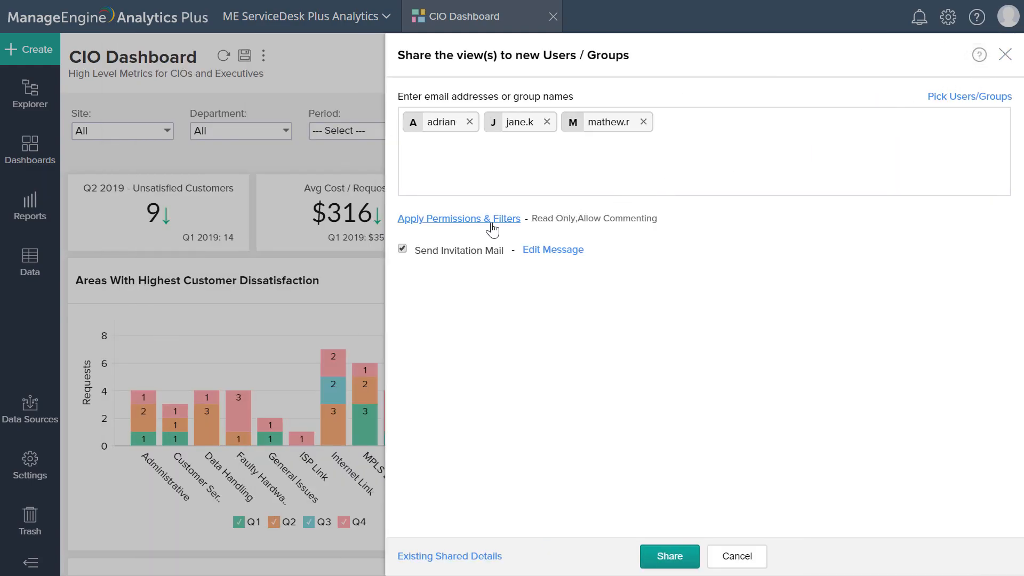
- Allow recipients to export data and filter the share to Department ='Finance'
click(460, 218)
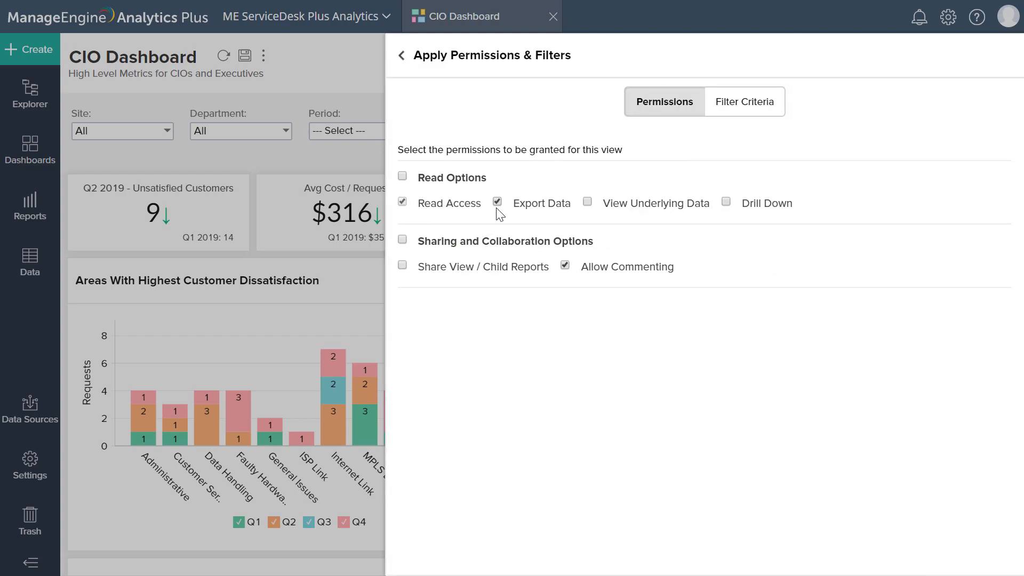
mouse_move(738, 121)
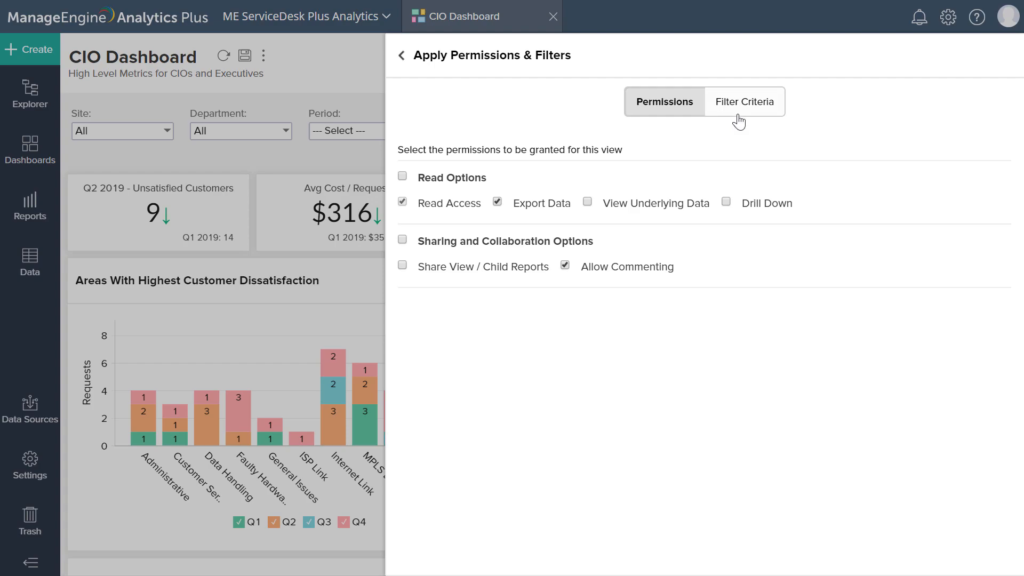
click(743, 102)
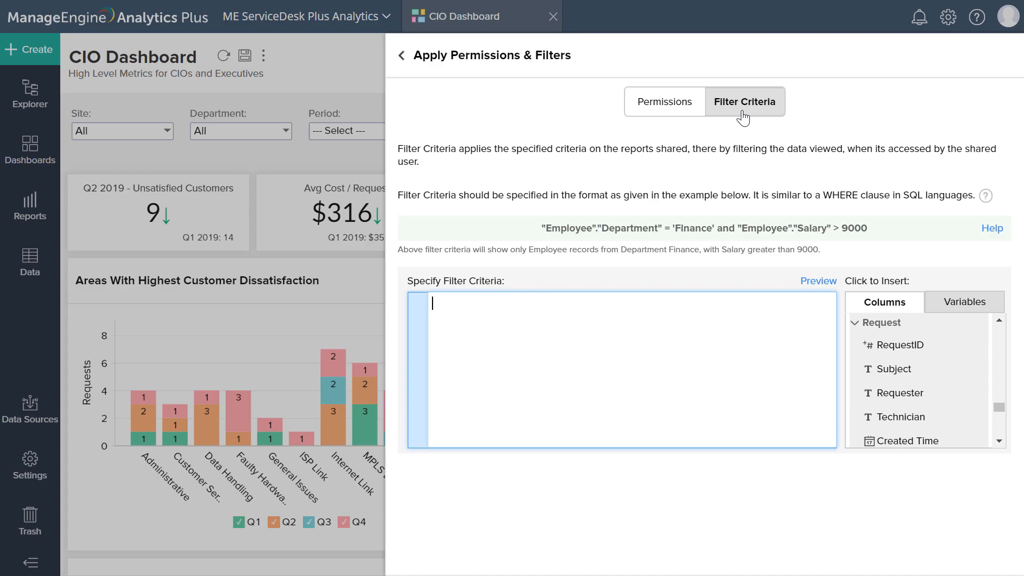
mouse_move(783, 200)
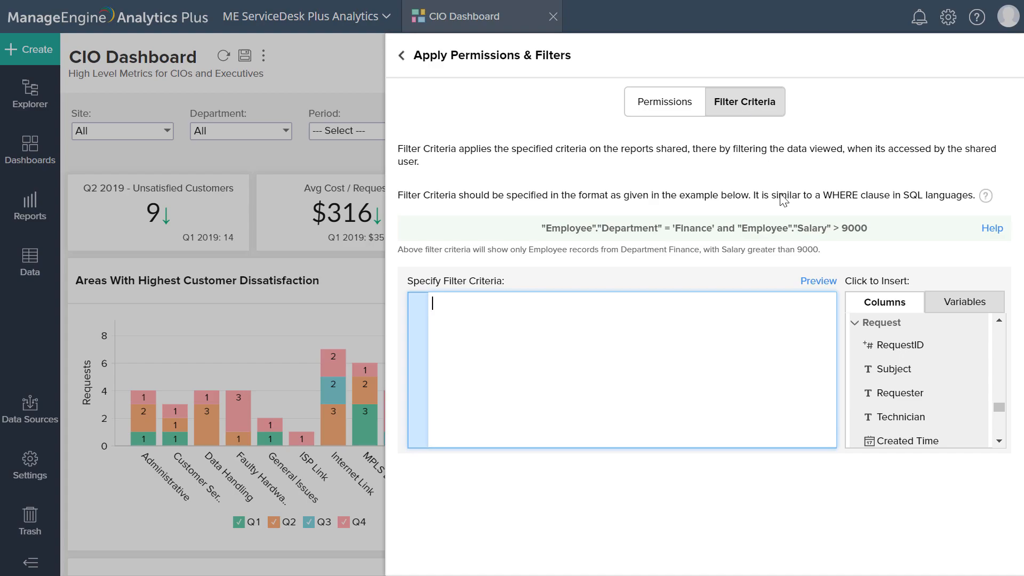
scroll(down, 3)
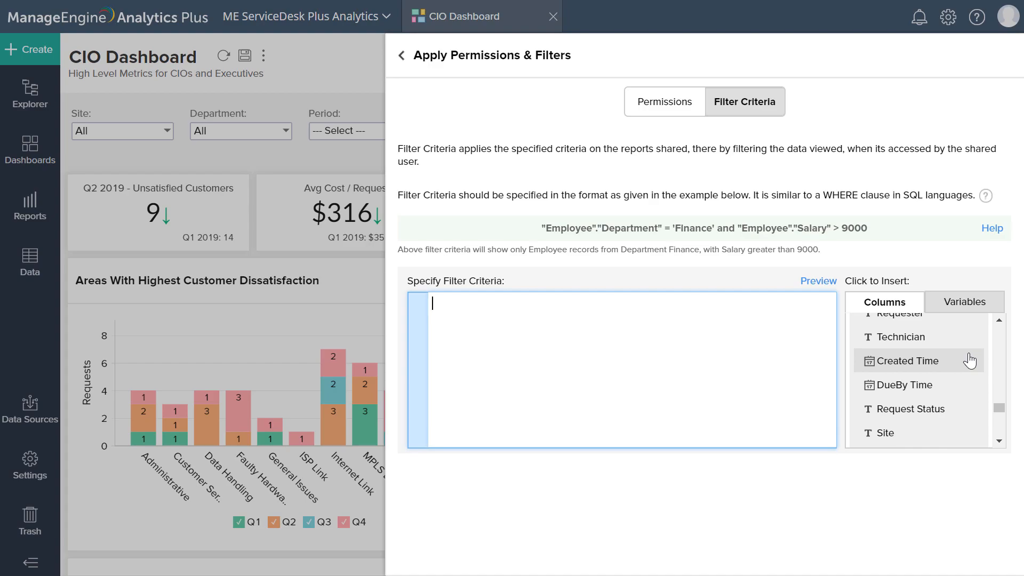
click(906, 377)
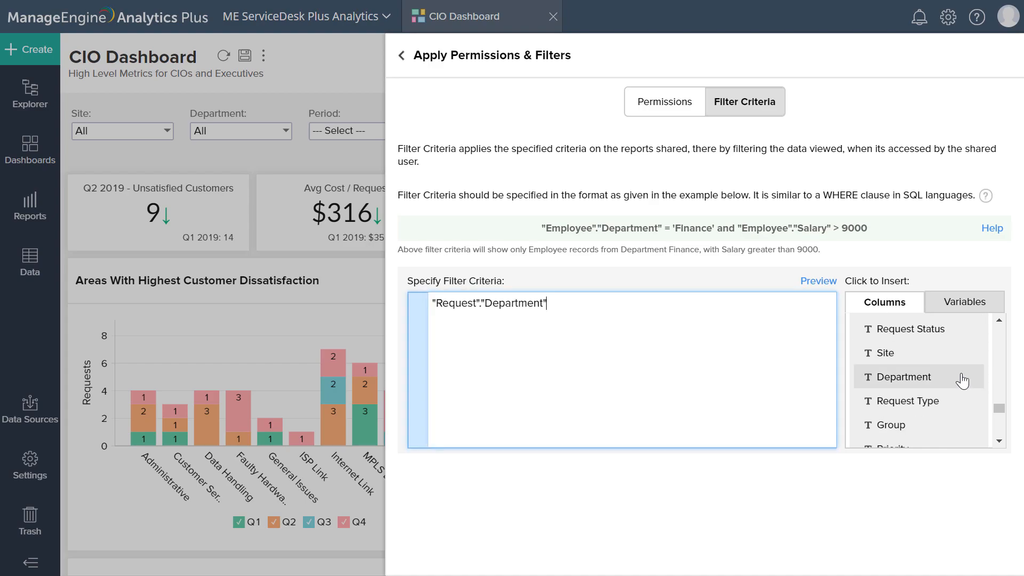
mouse_move(637, 316)
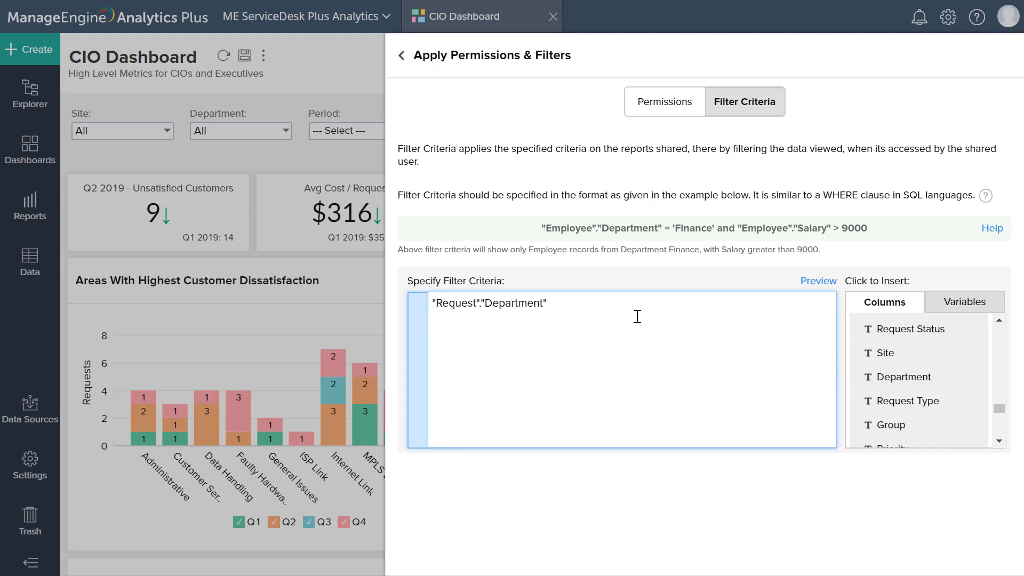
text(=)
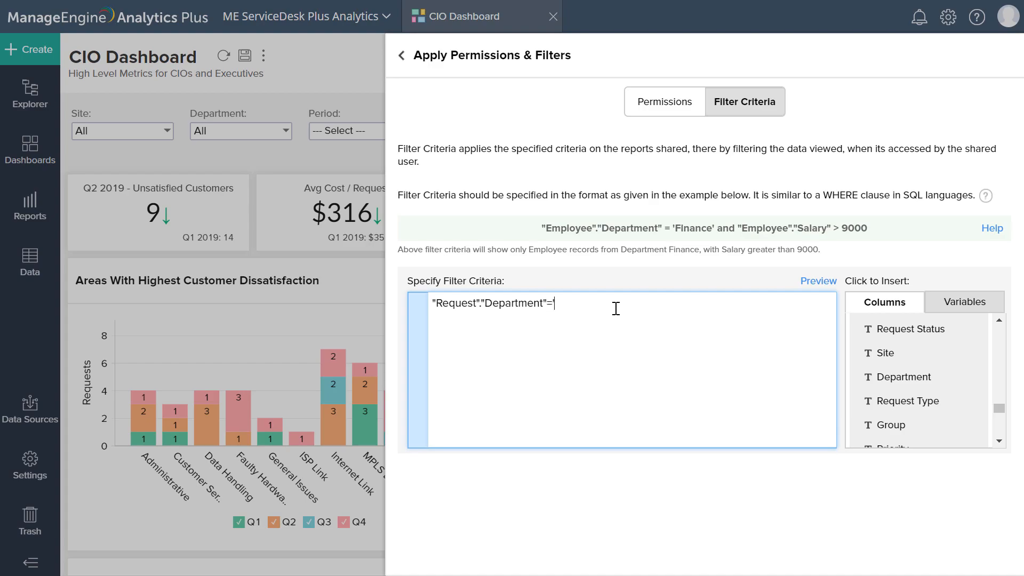
text('Finance')
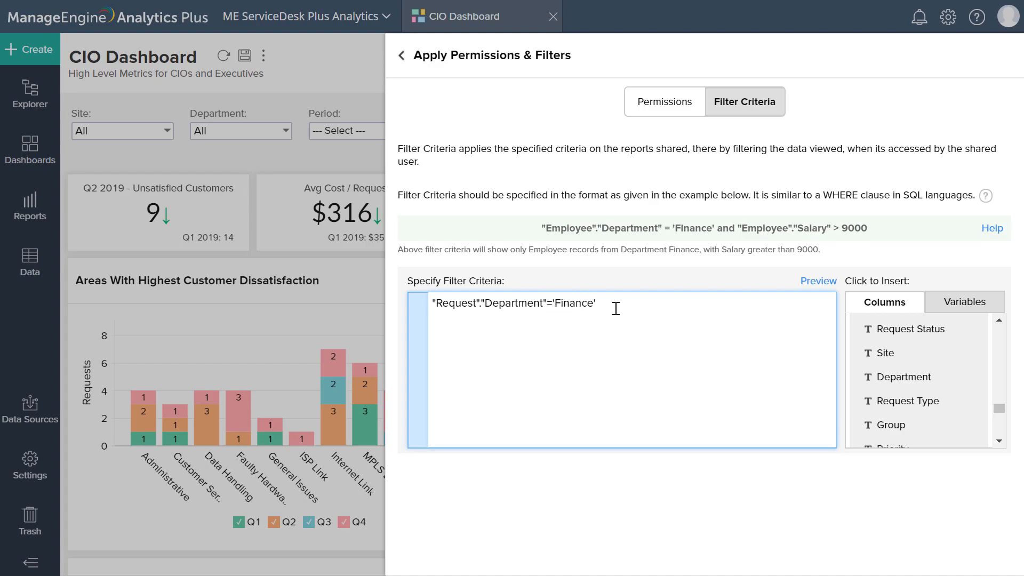
click(403, 55)
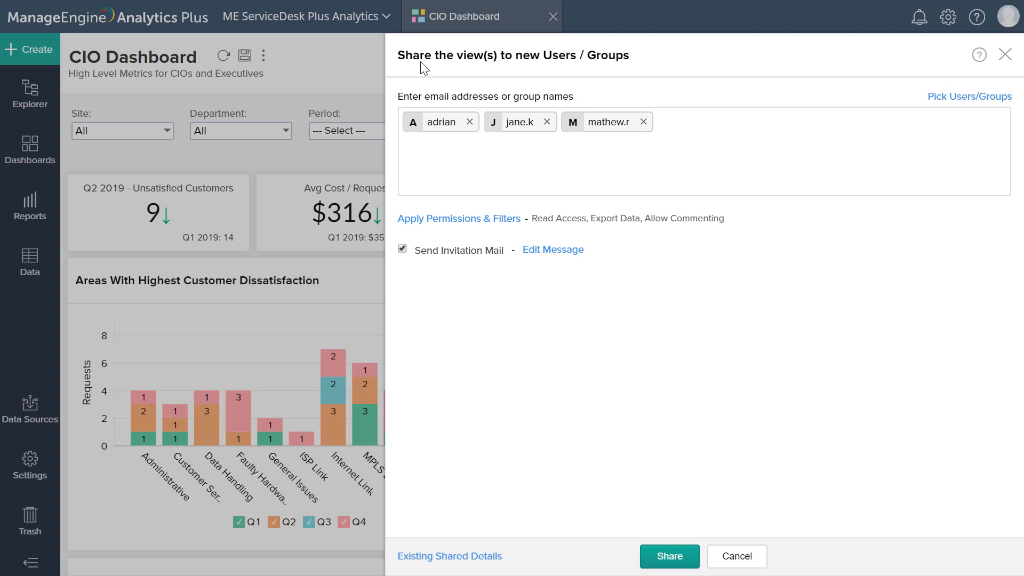
mouse_move(552, 255)
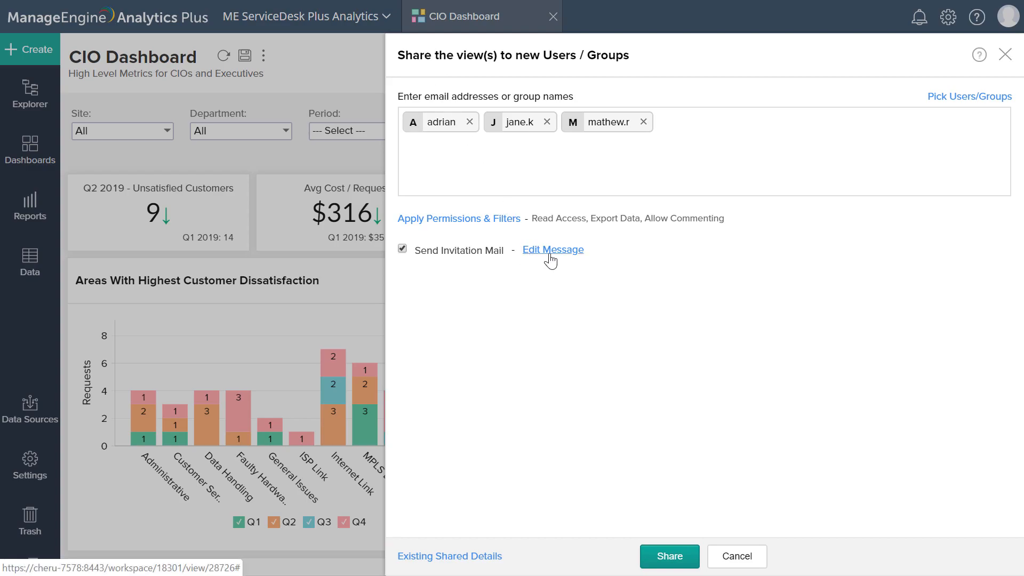
- Review the invitation subject and message, then share the dashboard with the three users
click(553, 250)
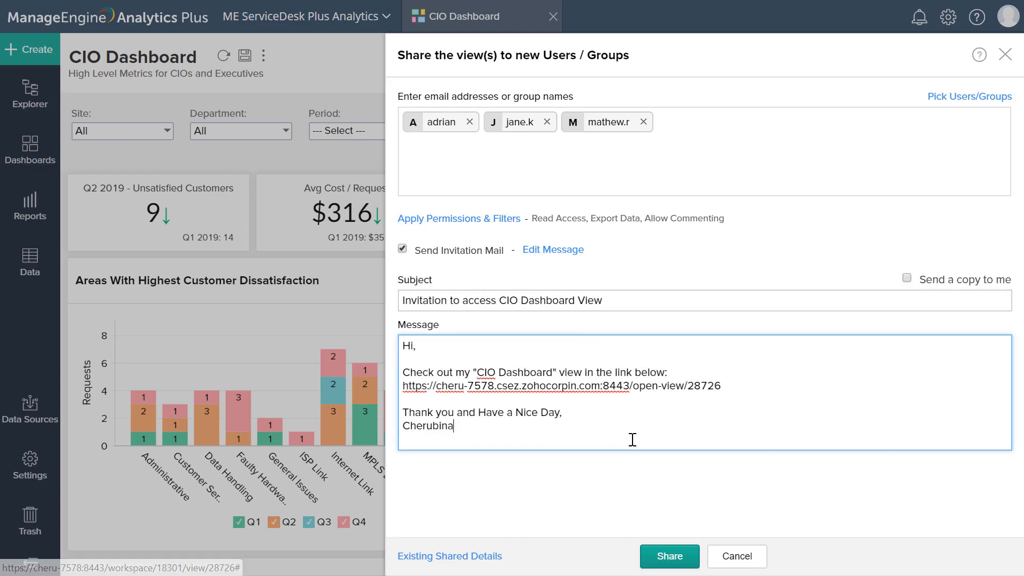
click(669, 556)
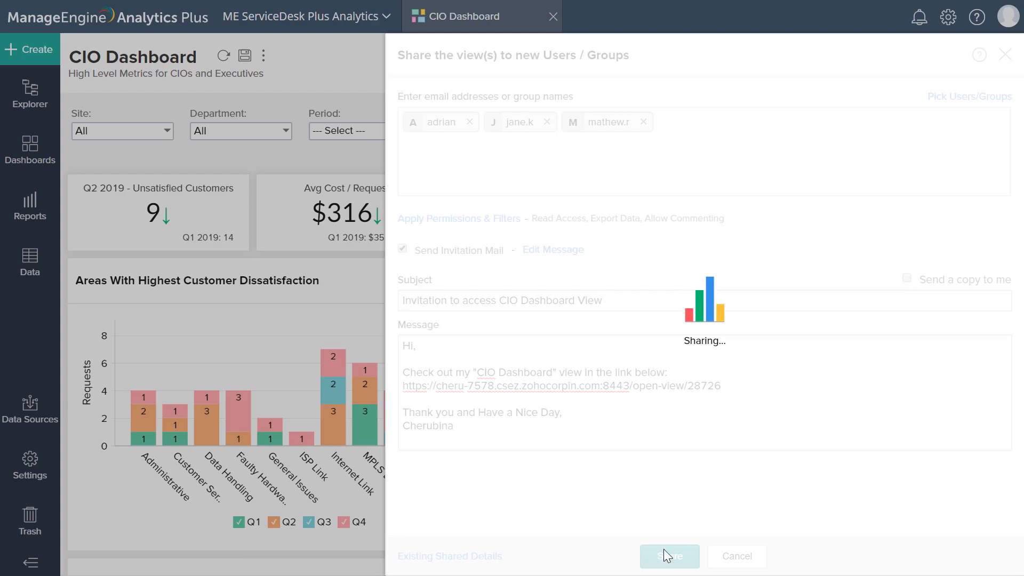
click(668, 556)
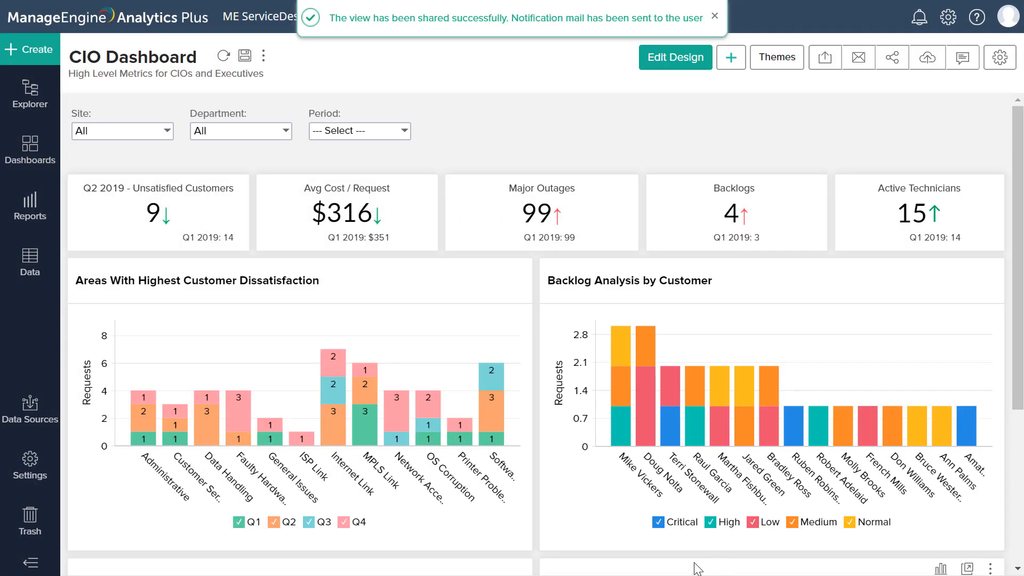
click(715, 14)
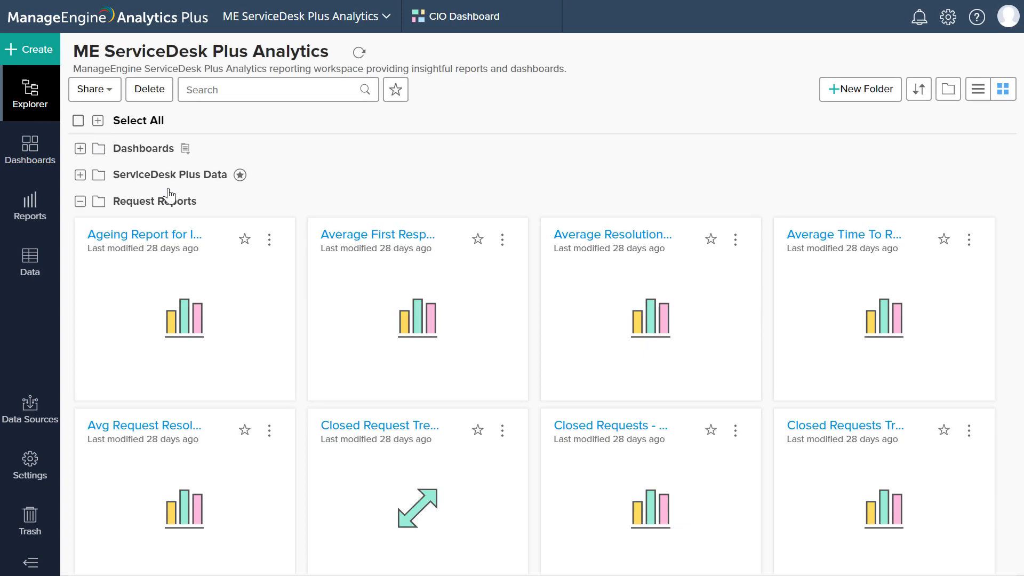
click(219, 238)
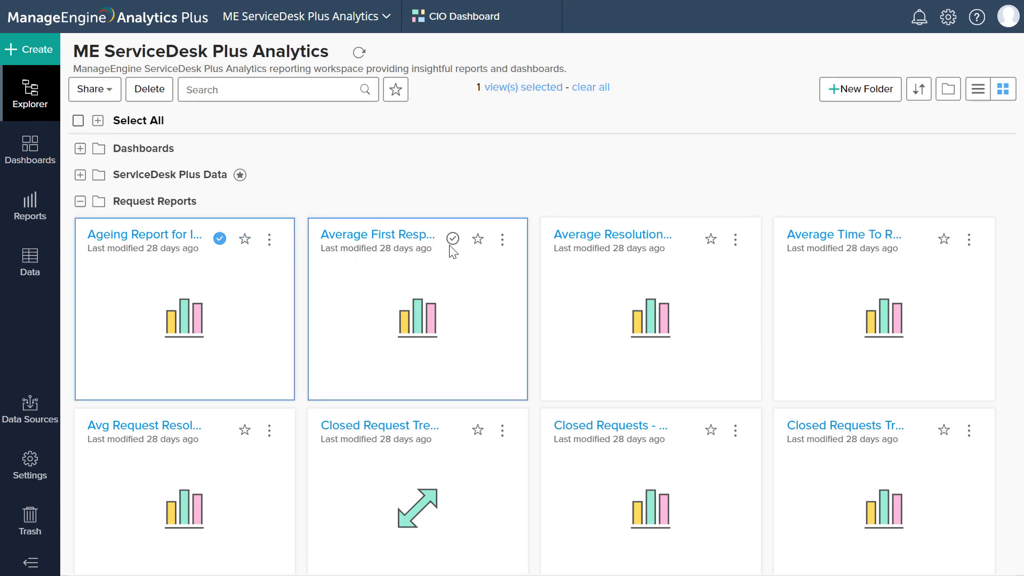
click(452, 239)
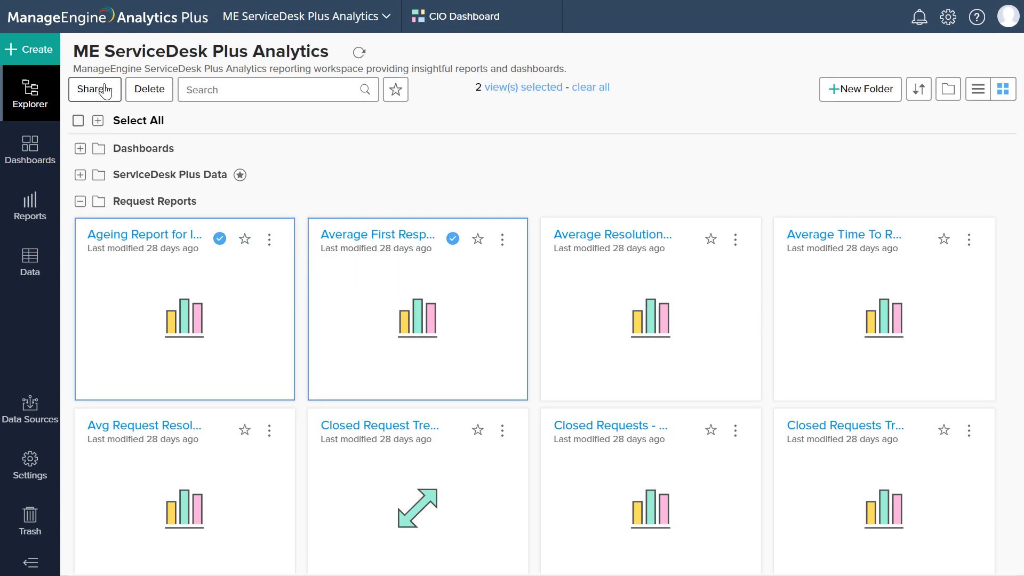
click(92, 89)
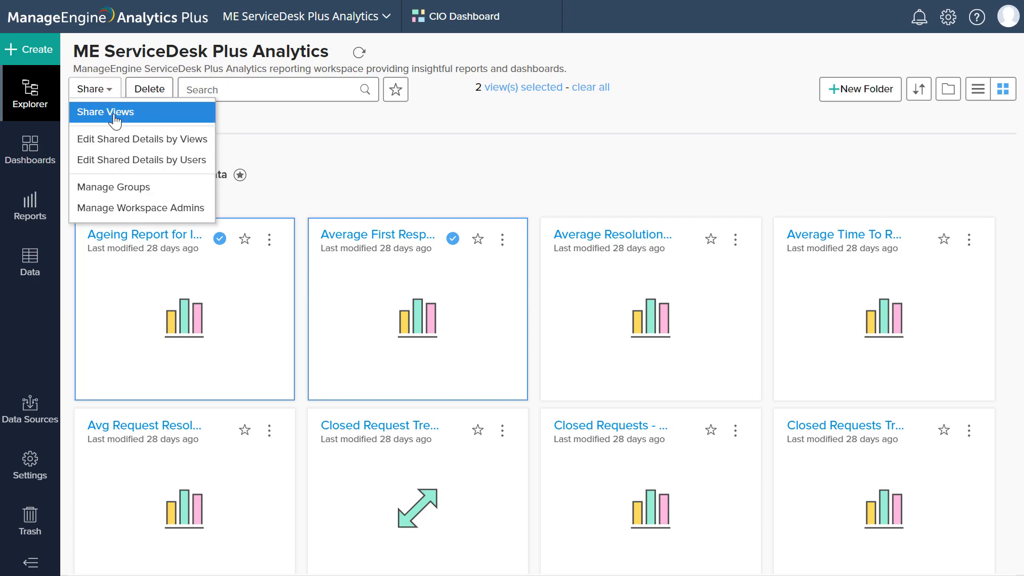
click(104, 112)
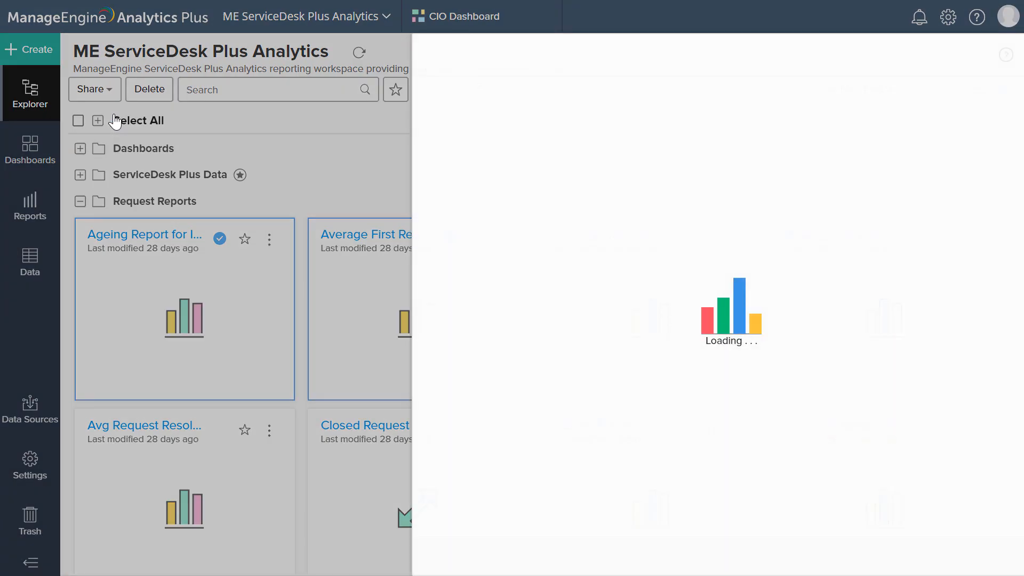
click(90, 90)
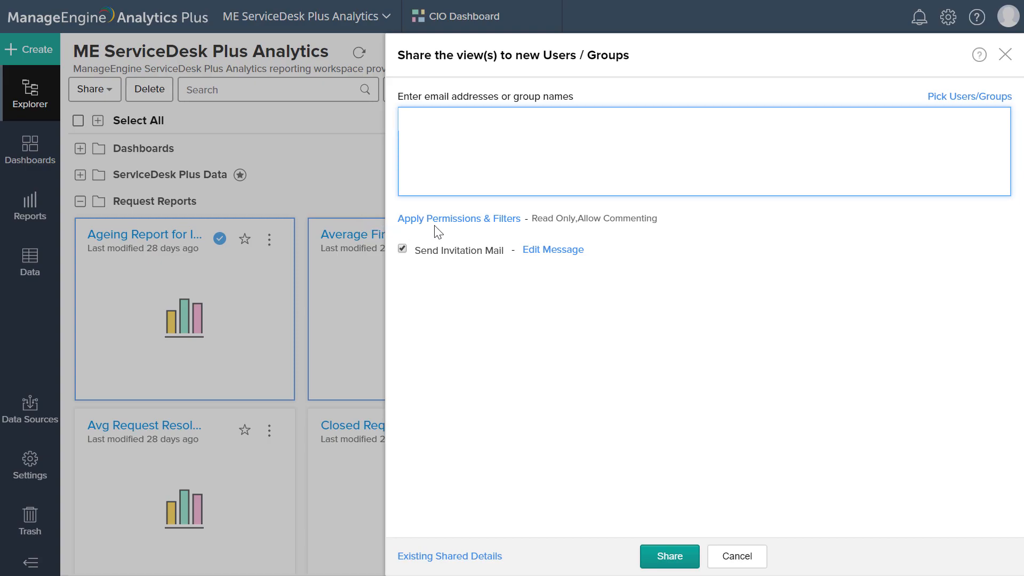
click(459, 218)
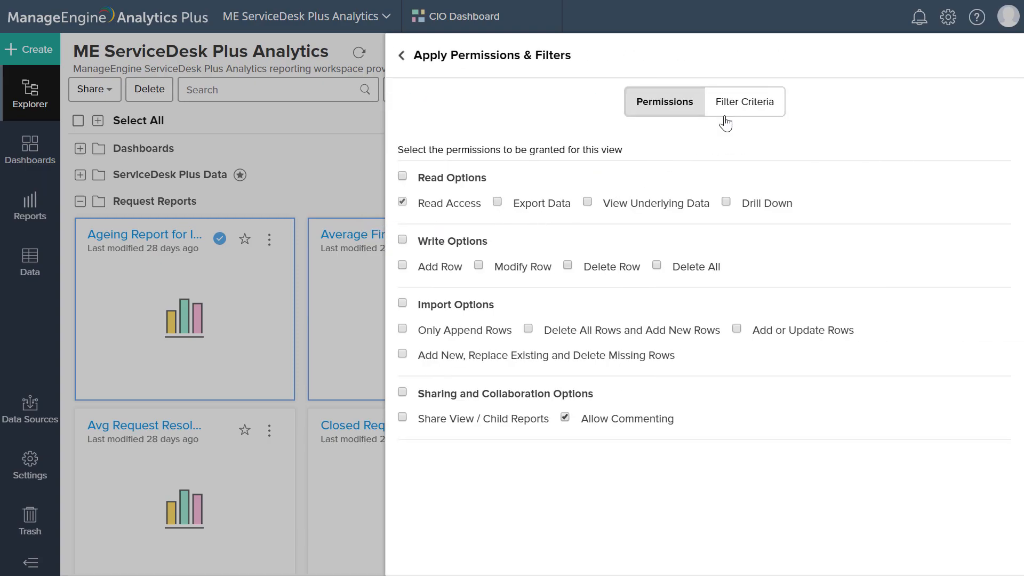
click(745, 102)
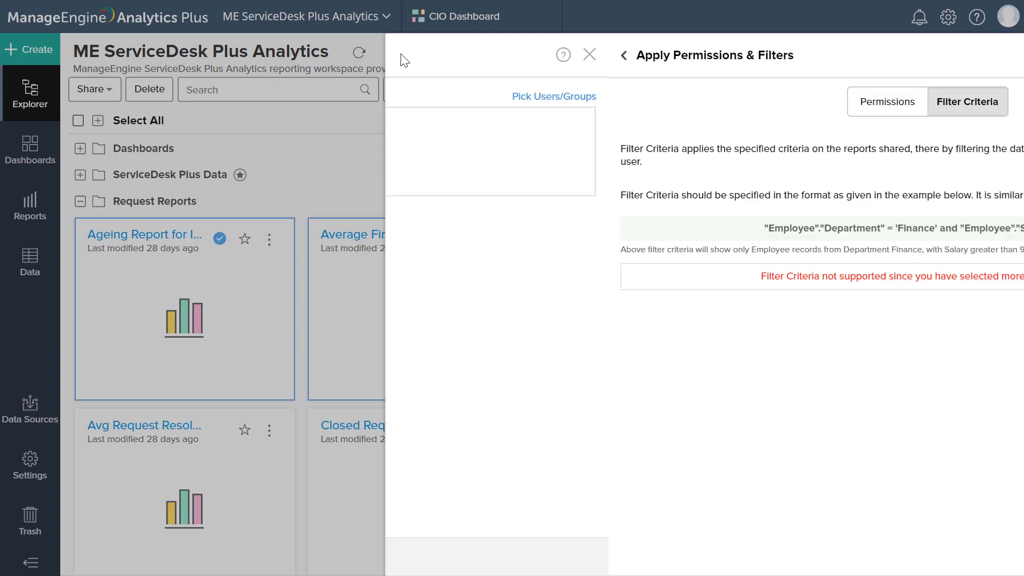
click(589, 55)
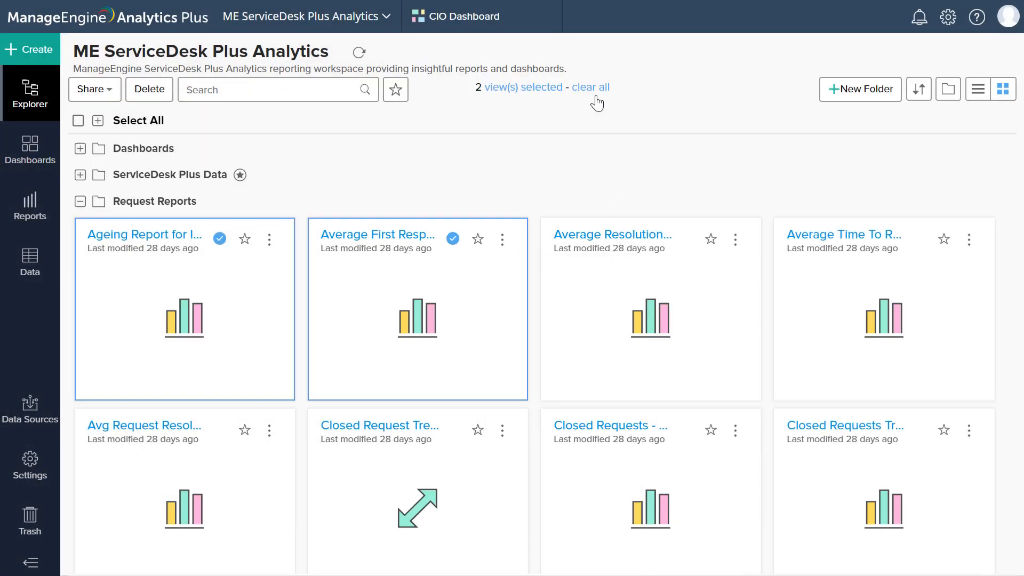
- Clear the selection of the two Request Reports
click(589, 87)
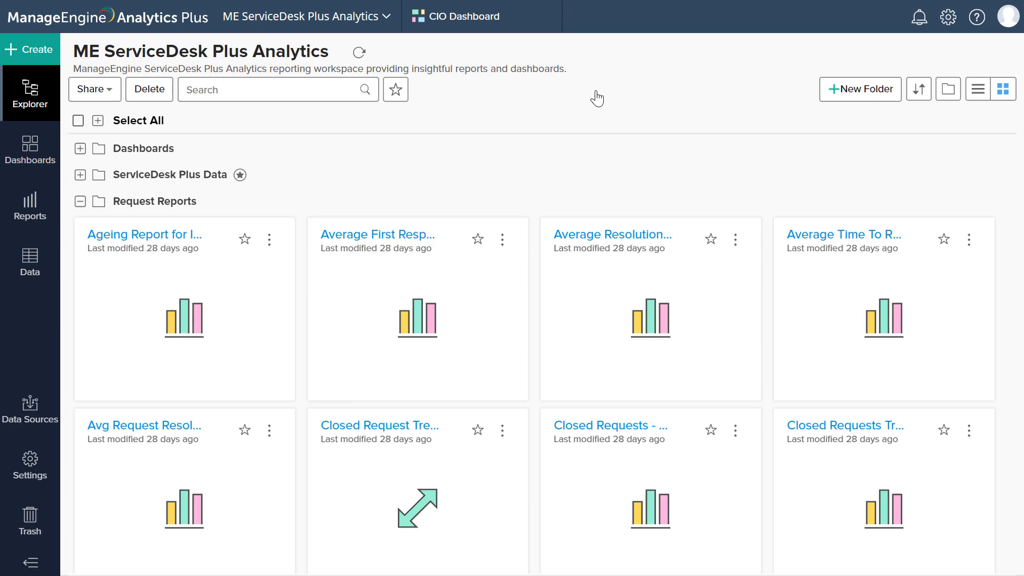
mouse_move(154, 114)
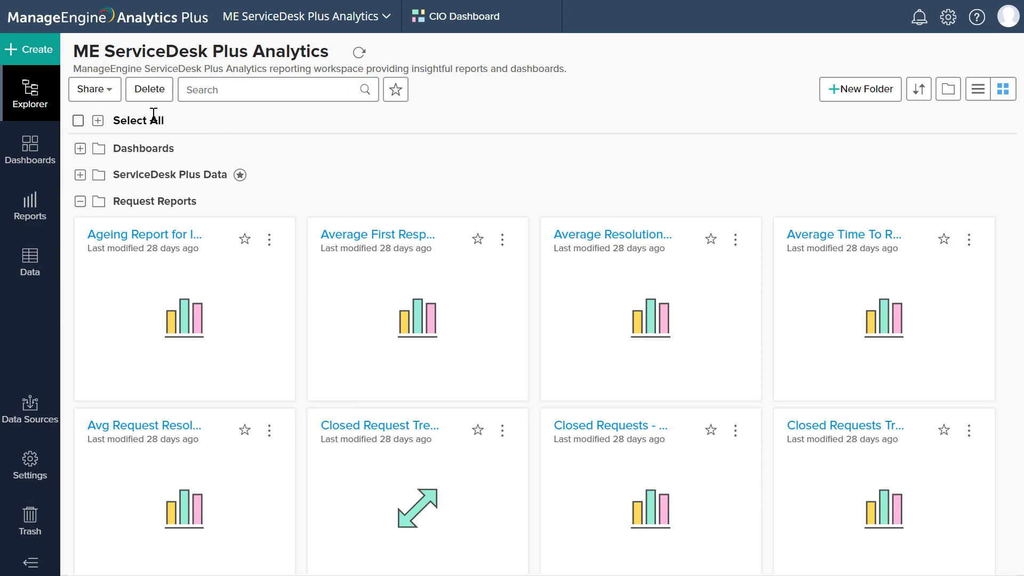
mouse_move(93, 89)
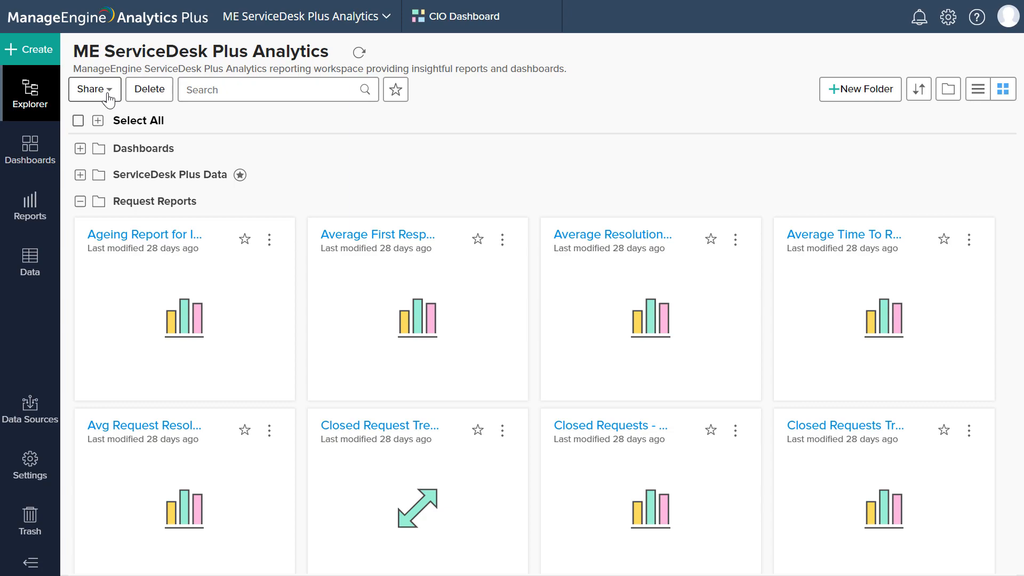
- Create the 'Regional Managers' group with three existing shared users and send invitations
click(93, 89)
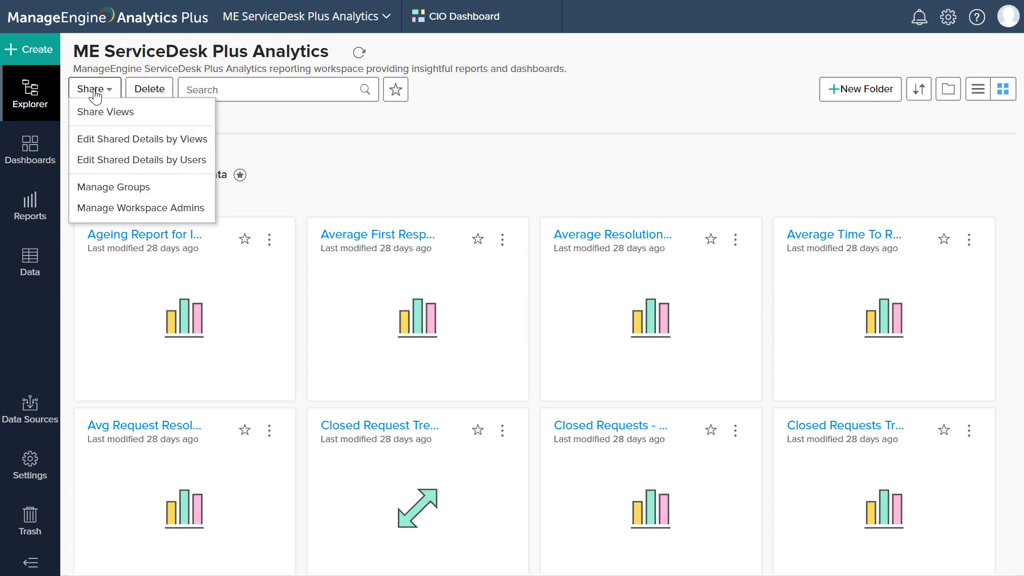
click(112, 188)
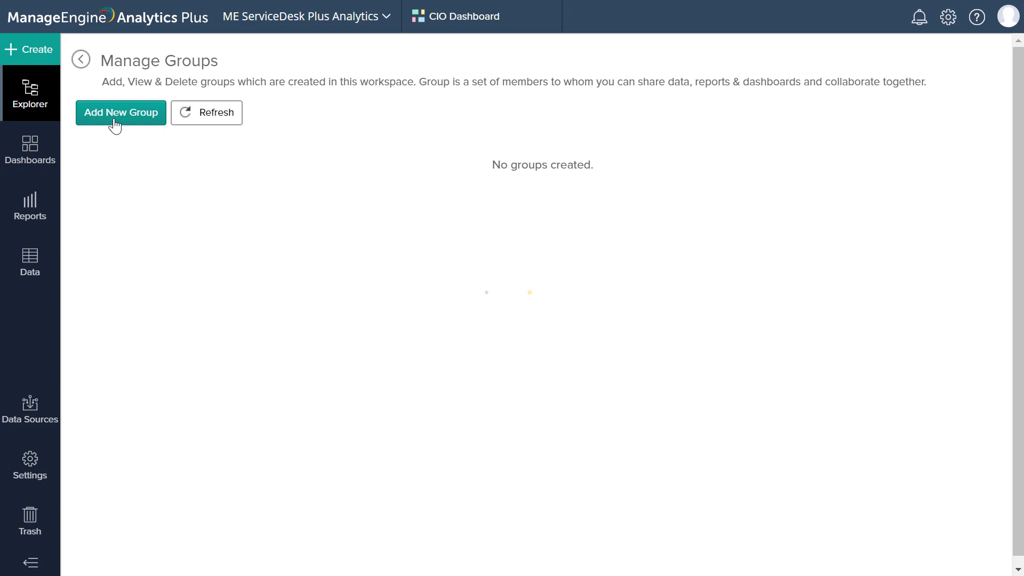
click(120, 112)
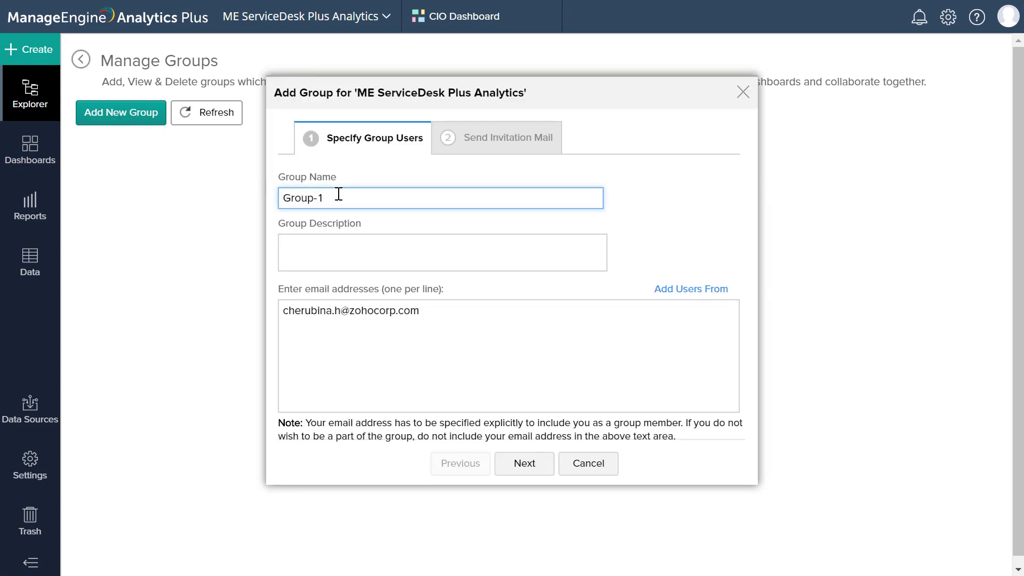
text(Regional Managers)
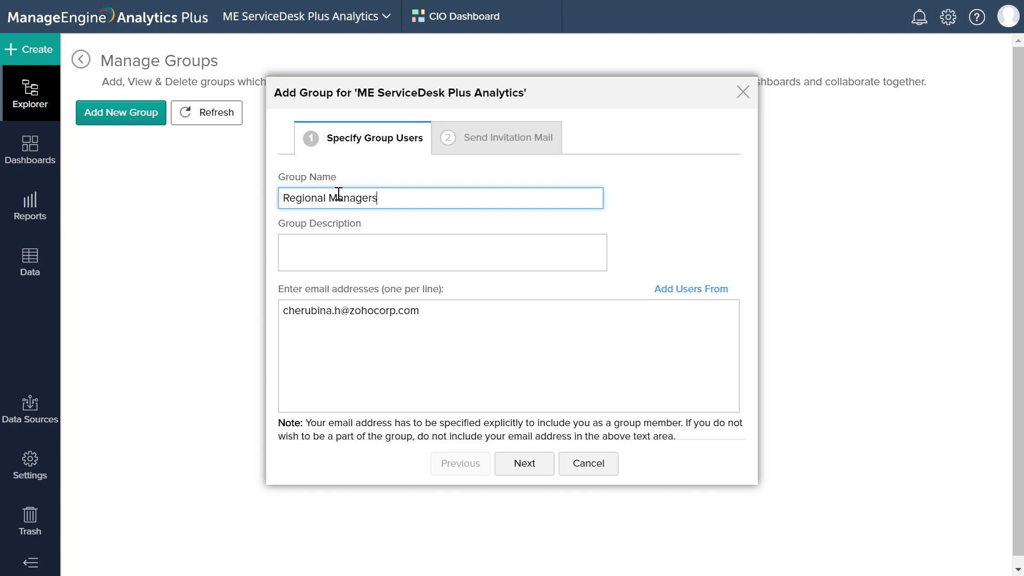
click(691, 288)
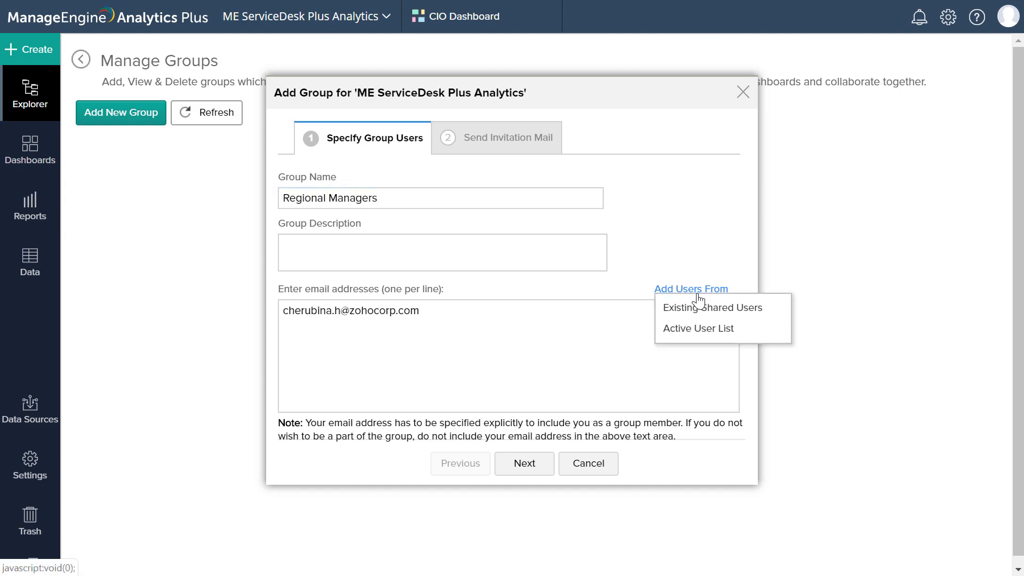
click(713, 307)
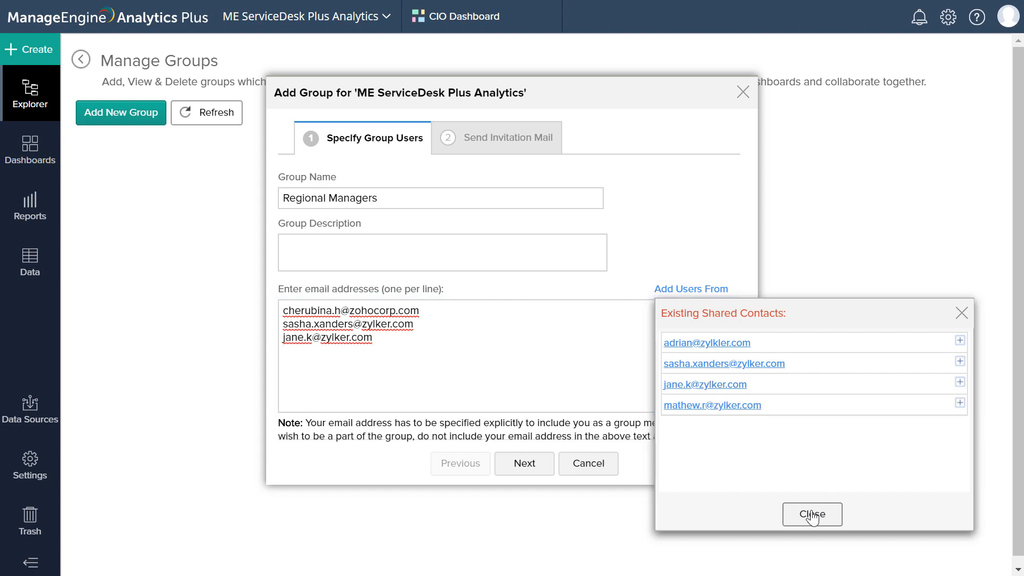
click(812, 515)
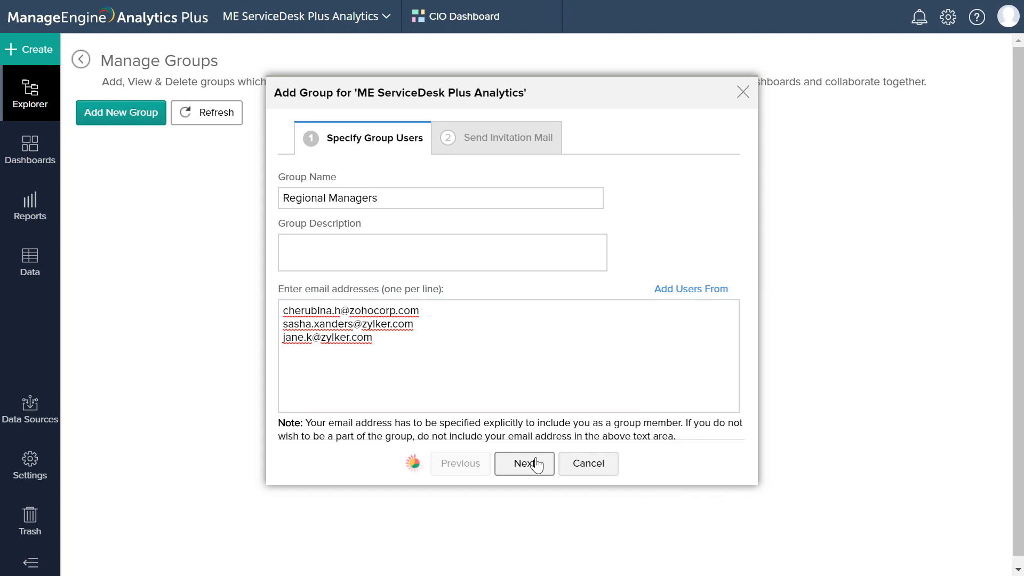
click(523, 464)
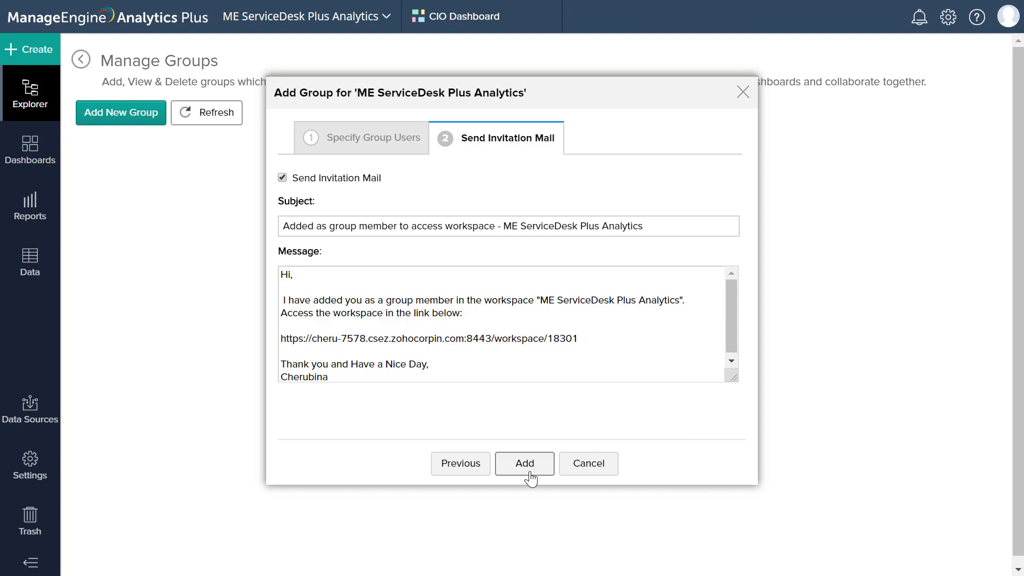
click(524, 463)
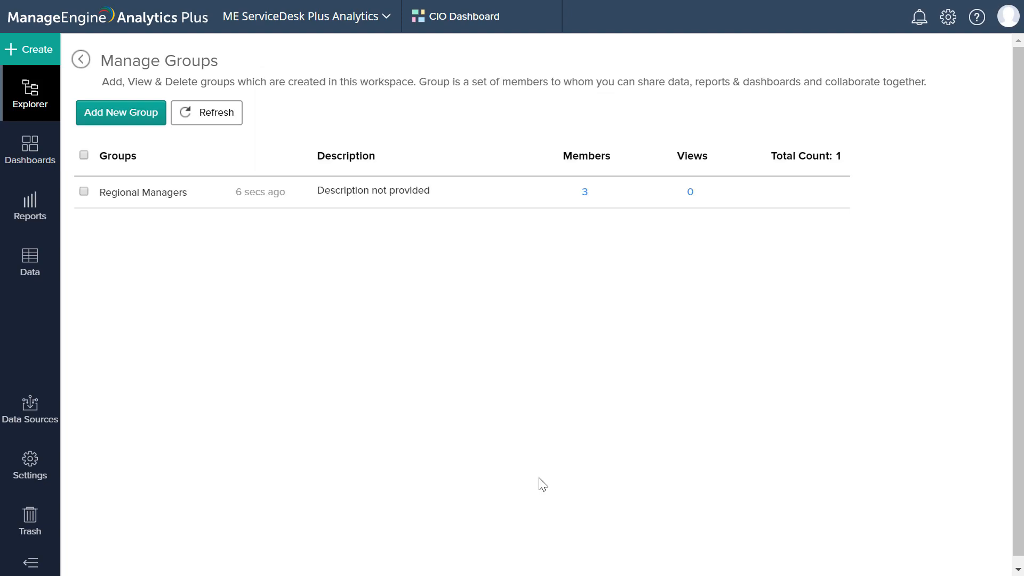
- Reopen the CIO Dashboard and add the Regional Managers group as a share recipient
click(462, 16)
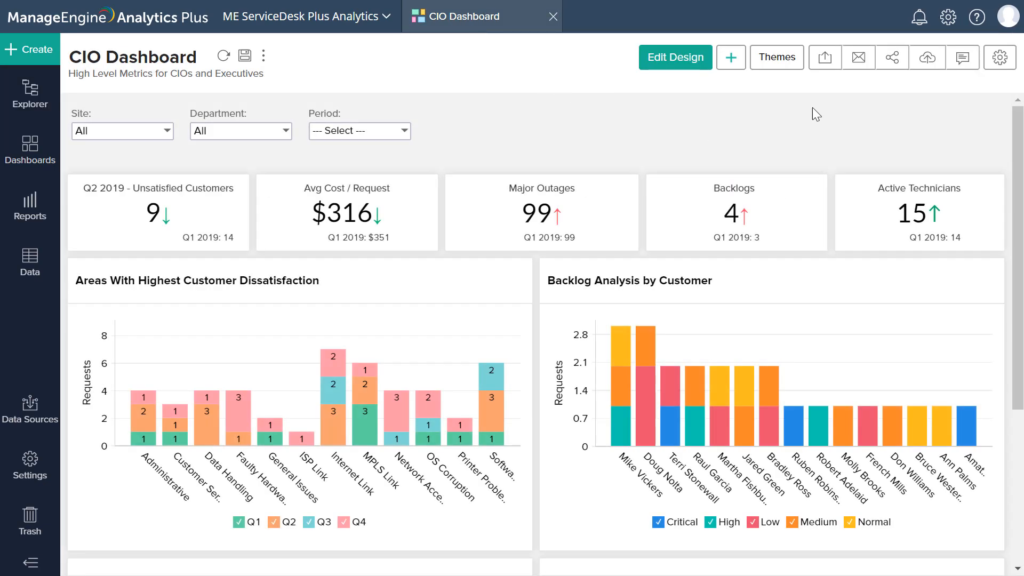
click(893, 57)
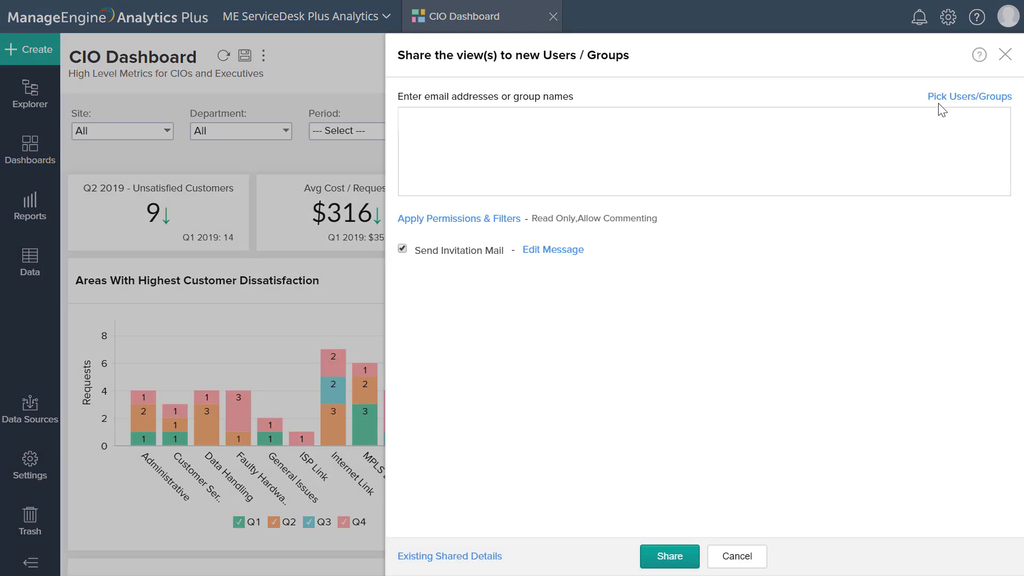
click(969, 96)
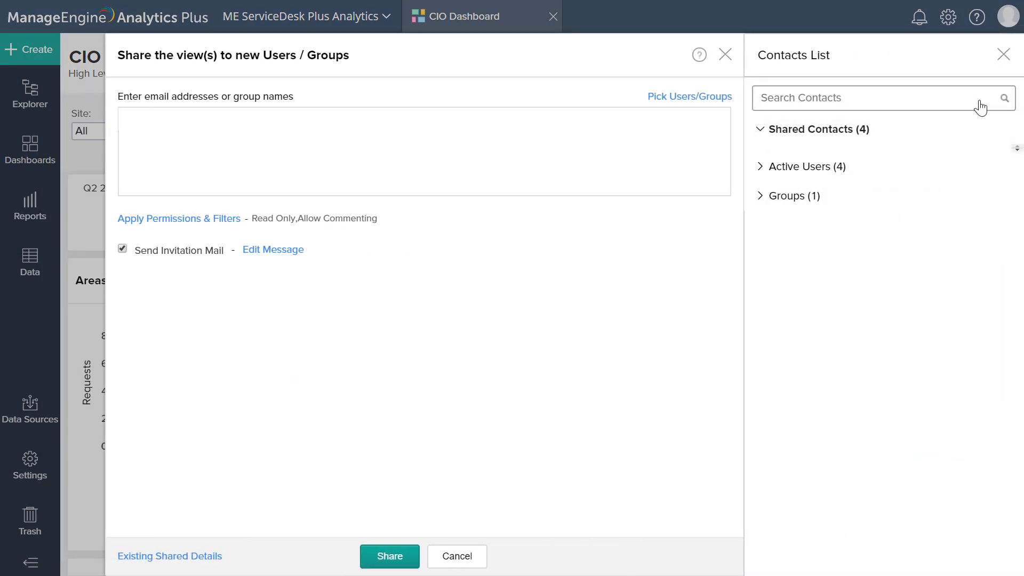
click(794, 196)
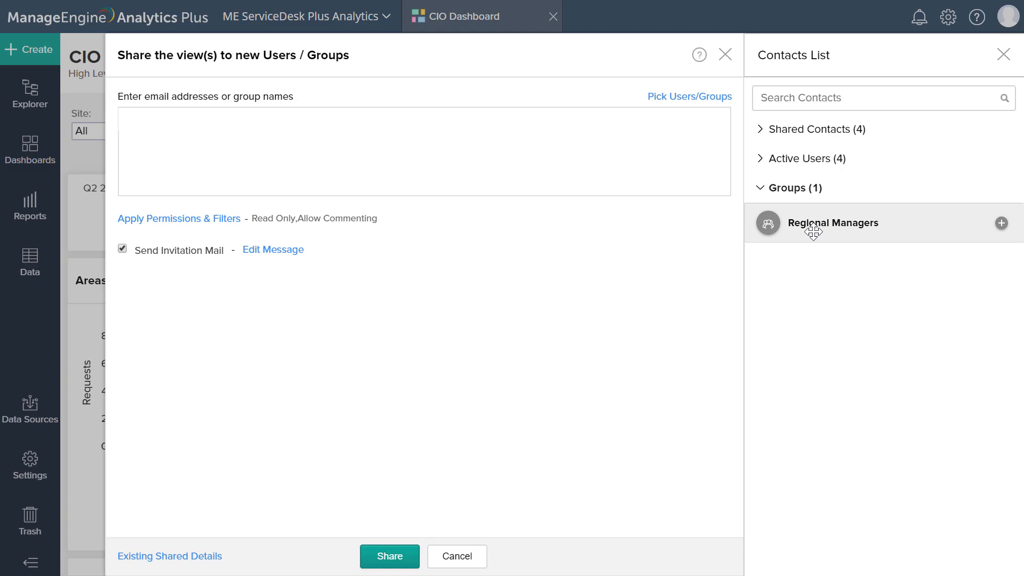
click(1001, 223)
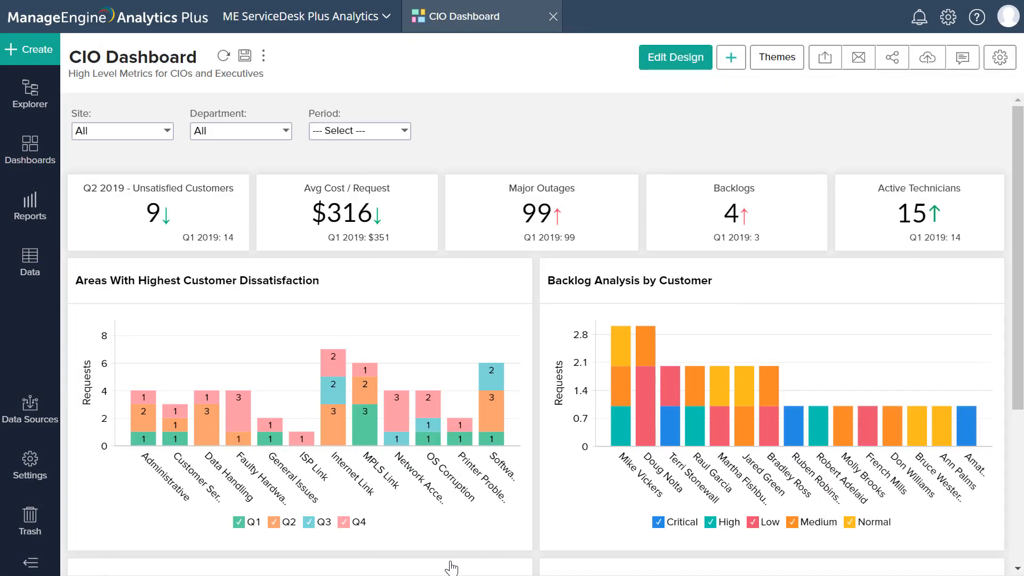
mouse_move(905, 99)
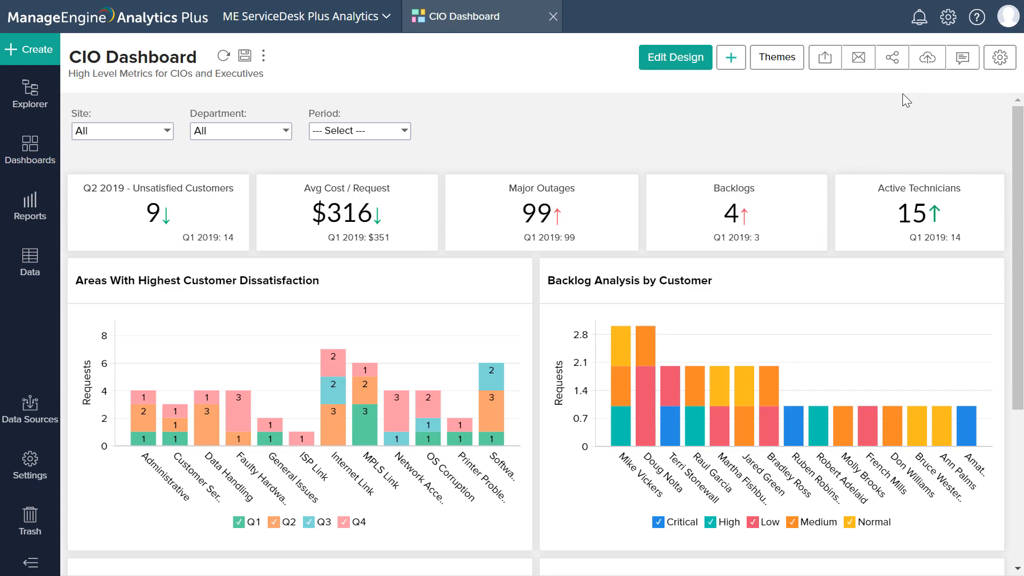
mouse_move(962, 58)
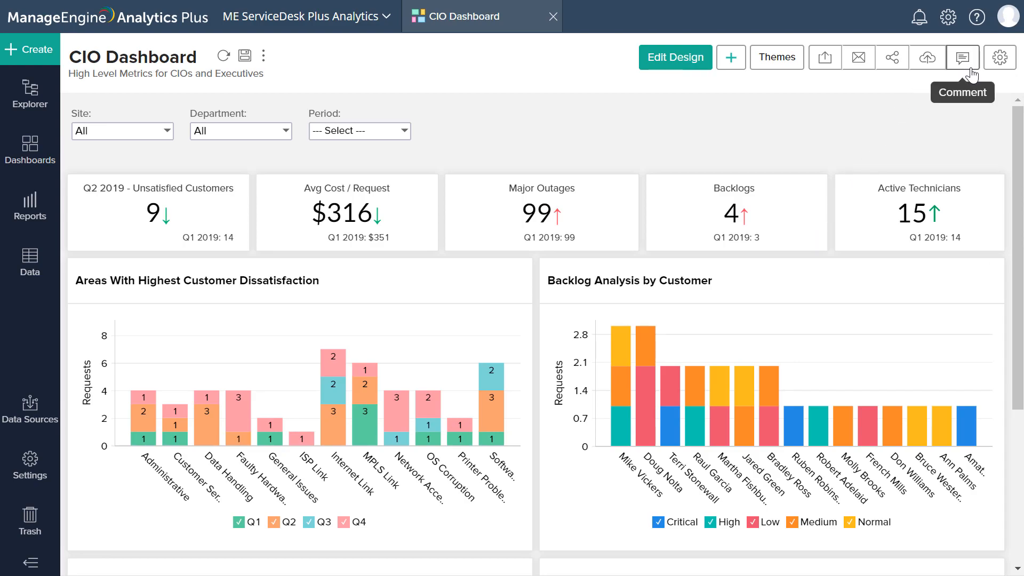
- Save edited permissions for the three recipients, keeping read, export and commenting access
click(893, 58)
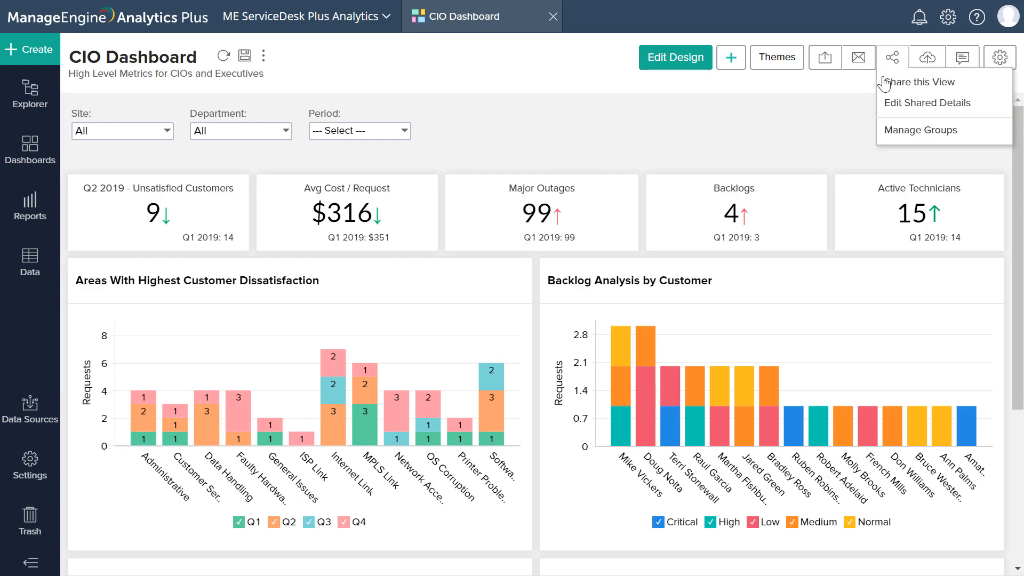
click(927, 102)
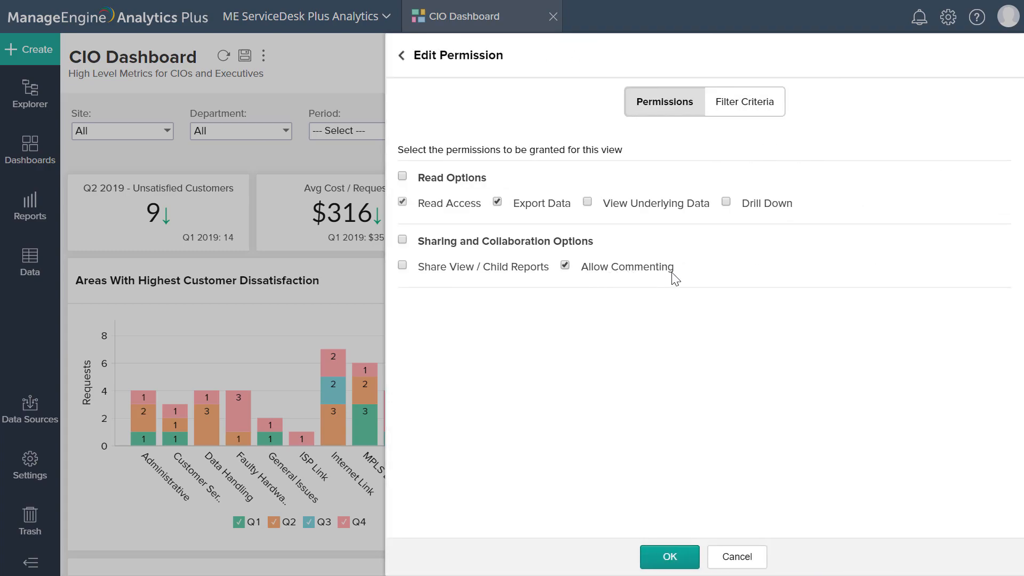
click(669, 557)
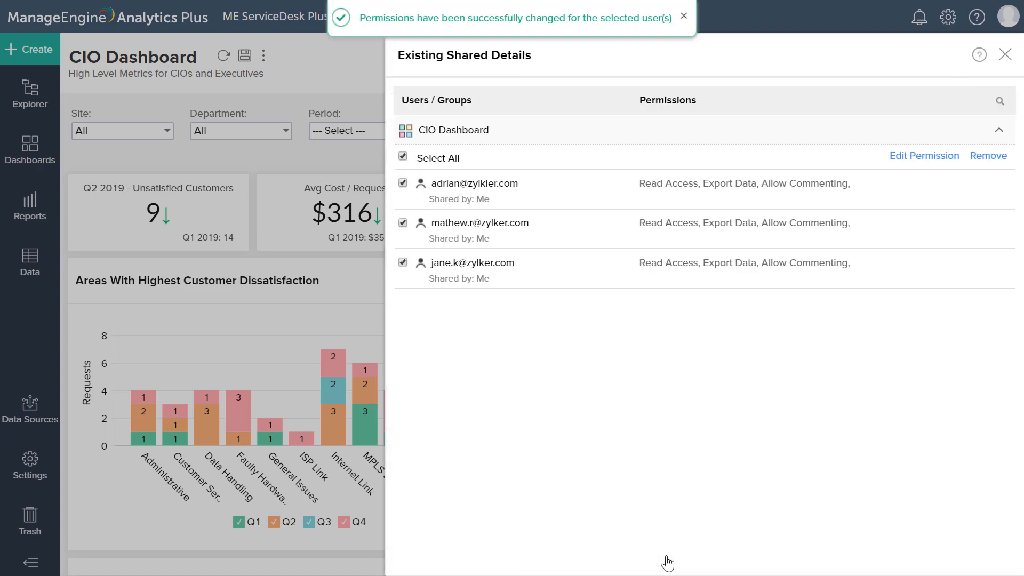
click(1005, 53)
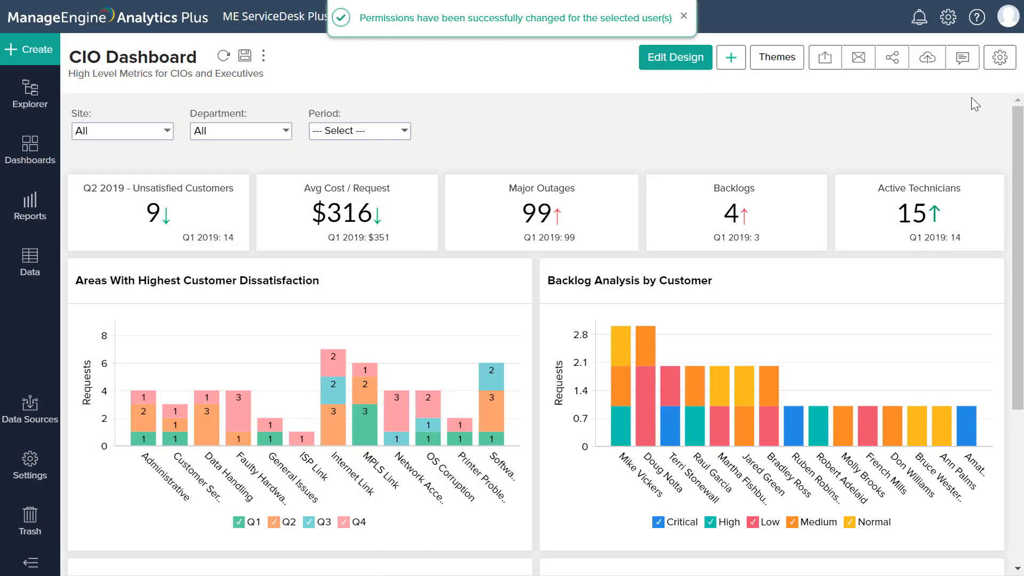
mouse_move(963, 58)
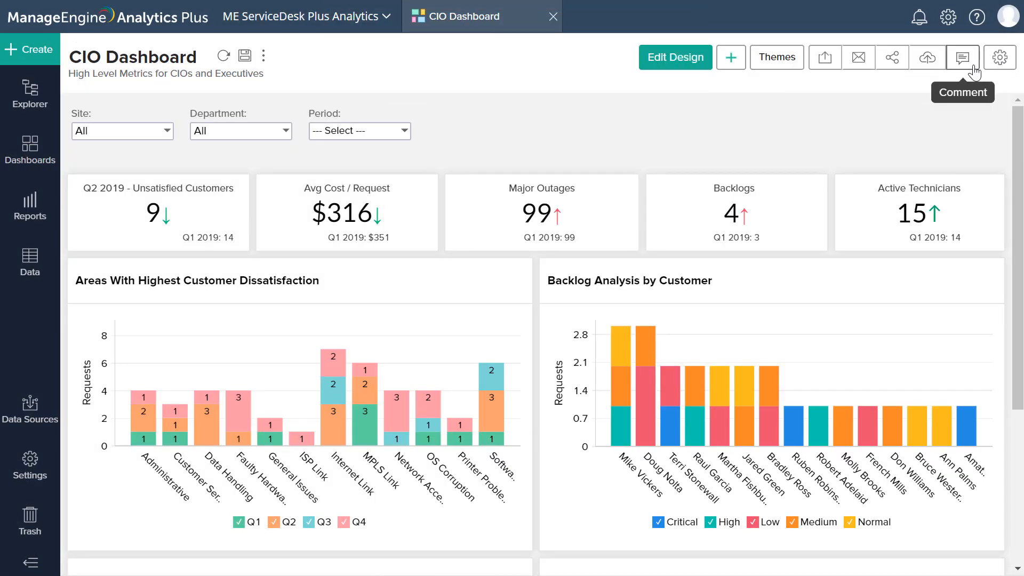
click(962, 57)
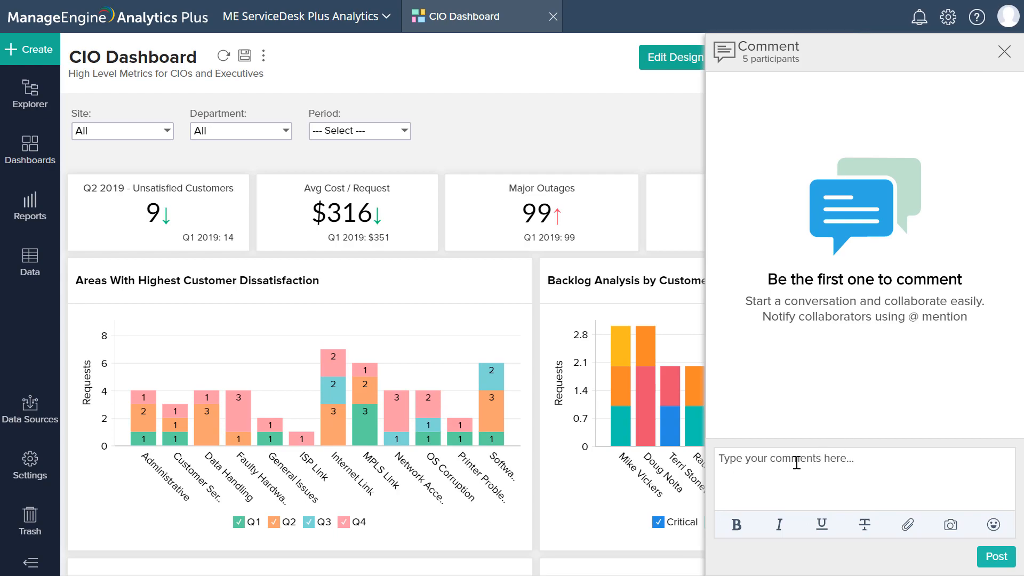
text(@adrian There seems to be an increase in the number of outages this quarter. Can you look into this?)
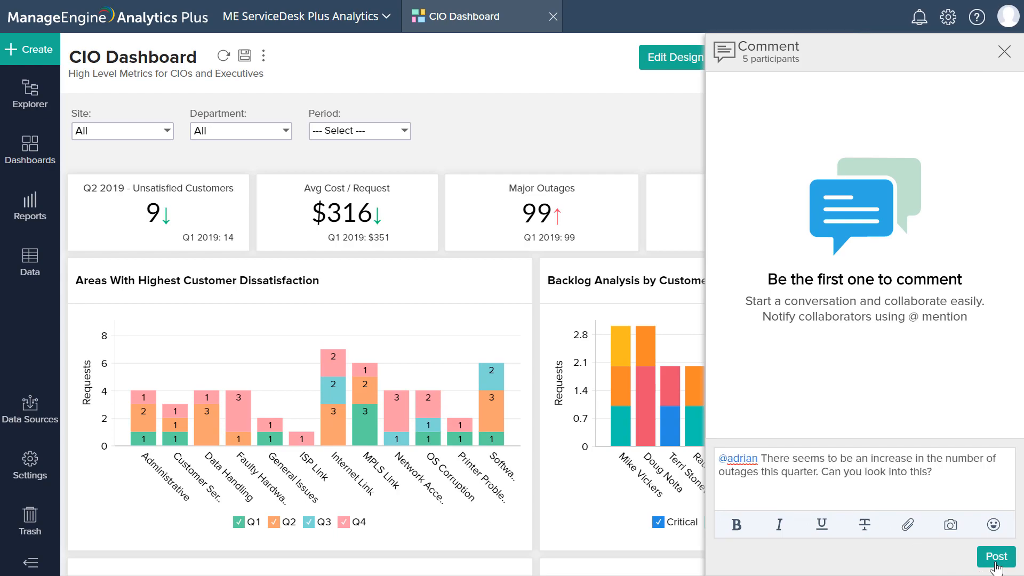
click(996, 556)
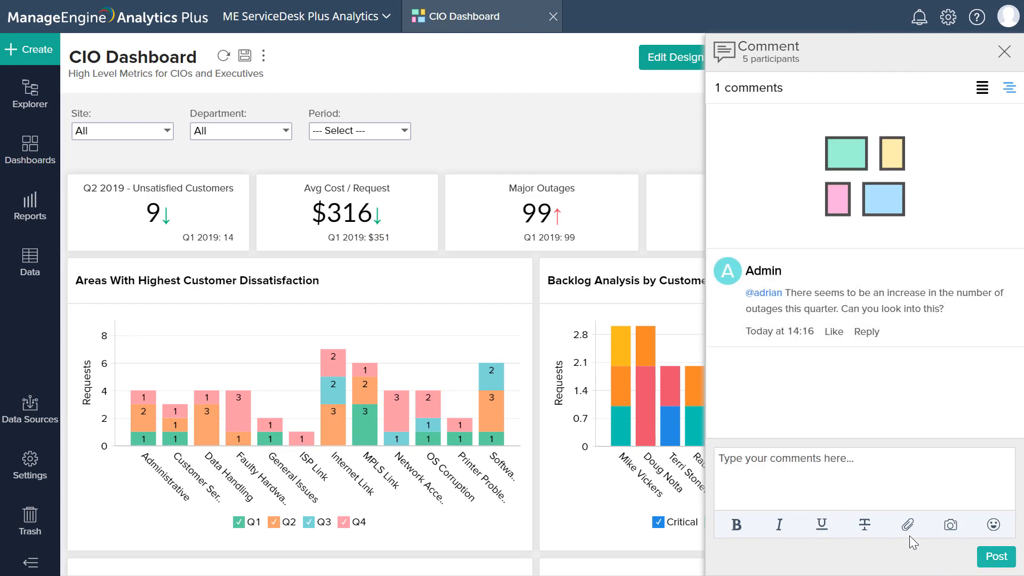
- Share the Active Milestone Details report in the comment thread
click(907, 524)
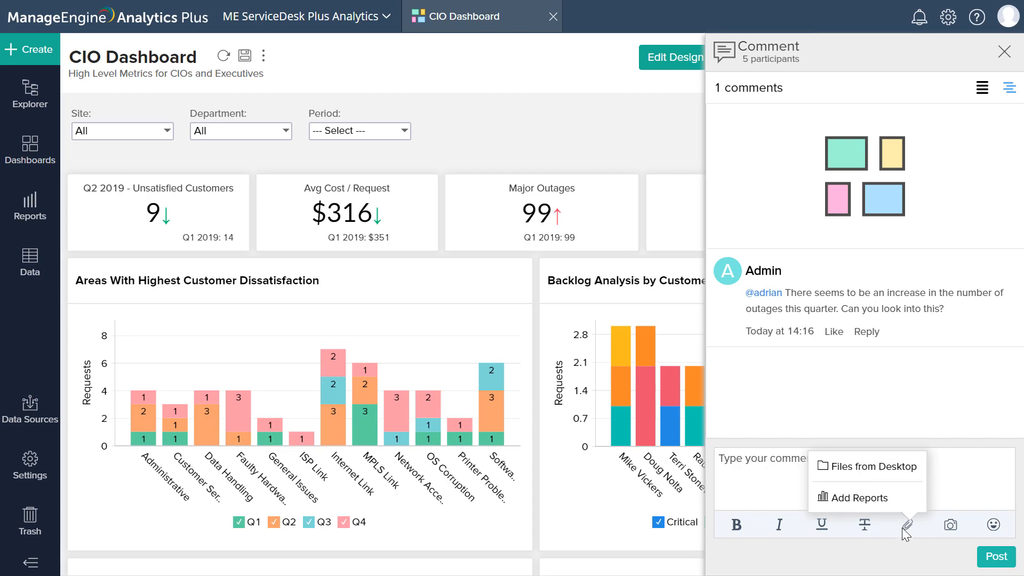
click(858, 498)
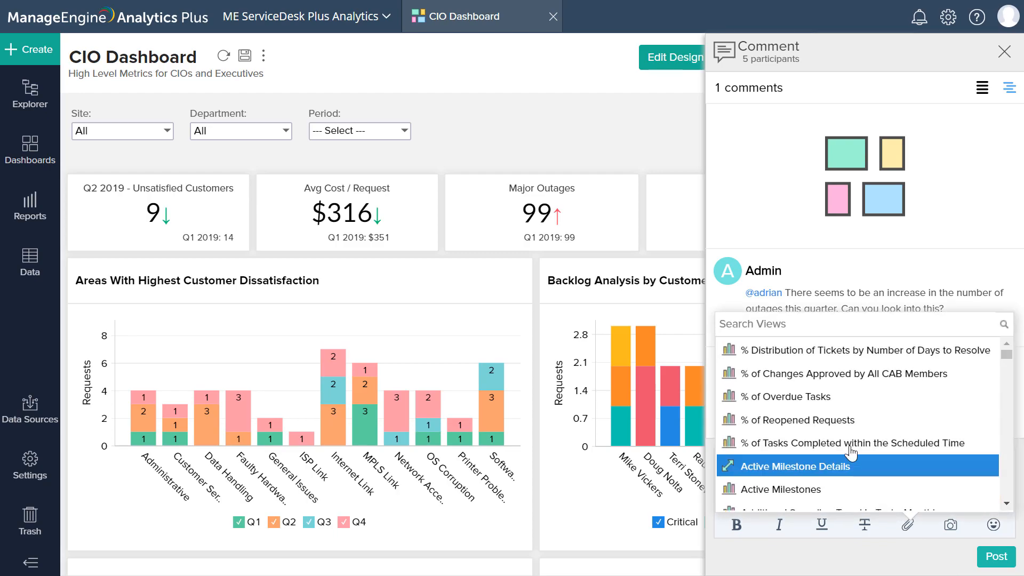
click(792, 466)
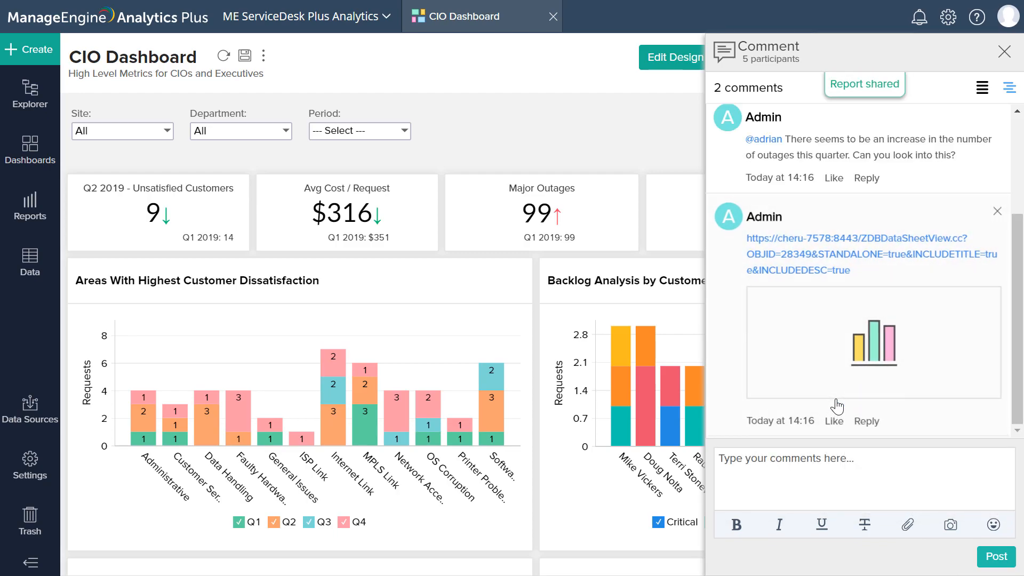
click(1005, 51)
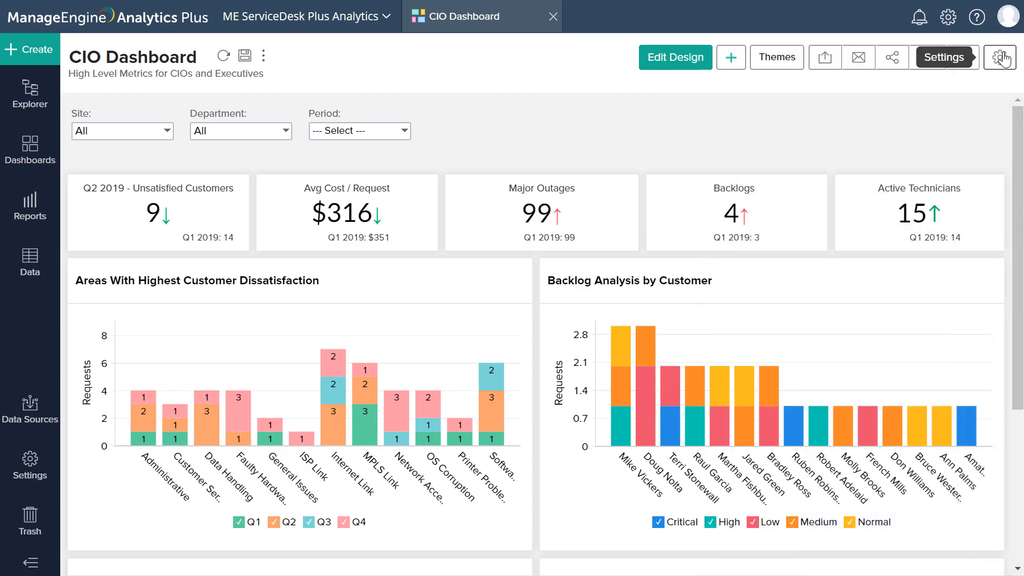
- Add Adrian from existing shared users as a workspace admin and send the invitation
click(29, 95)
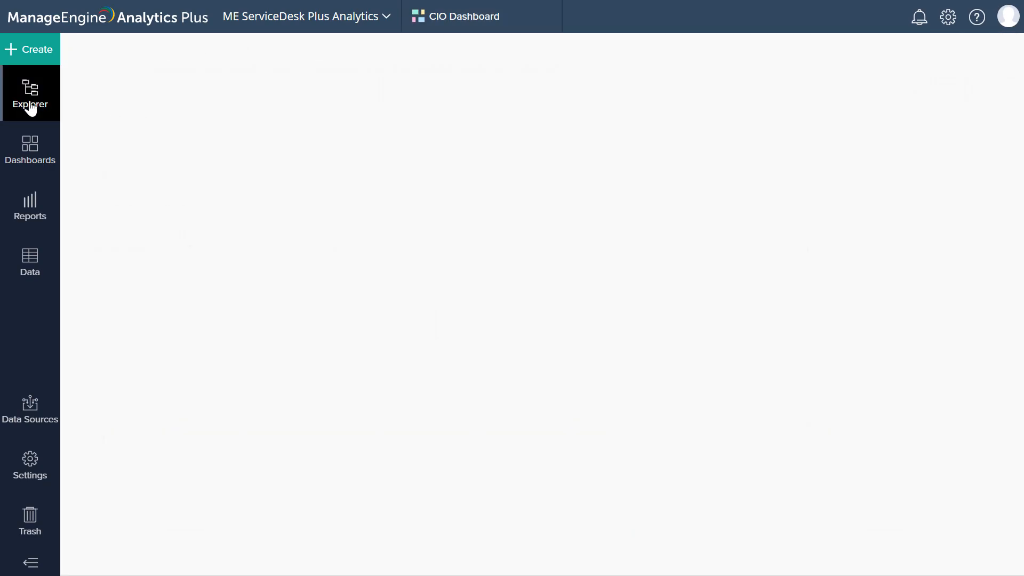
click(30, 93)
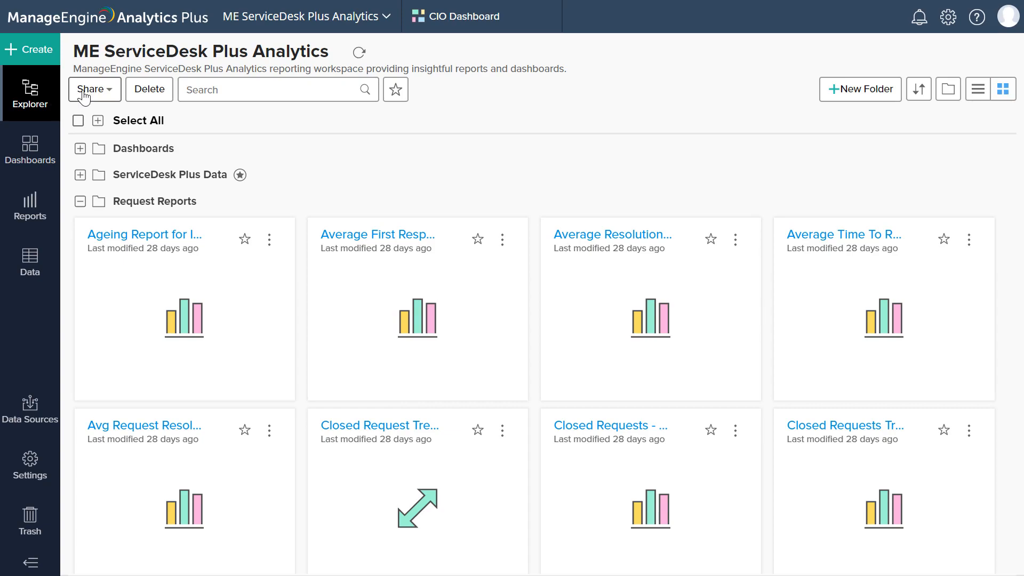
click(90, 89)
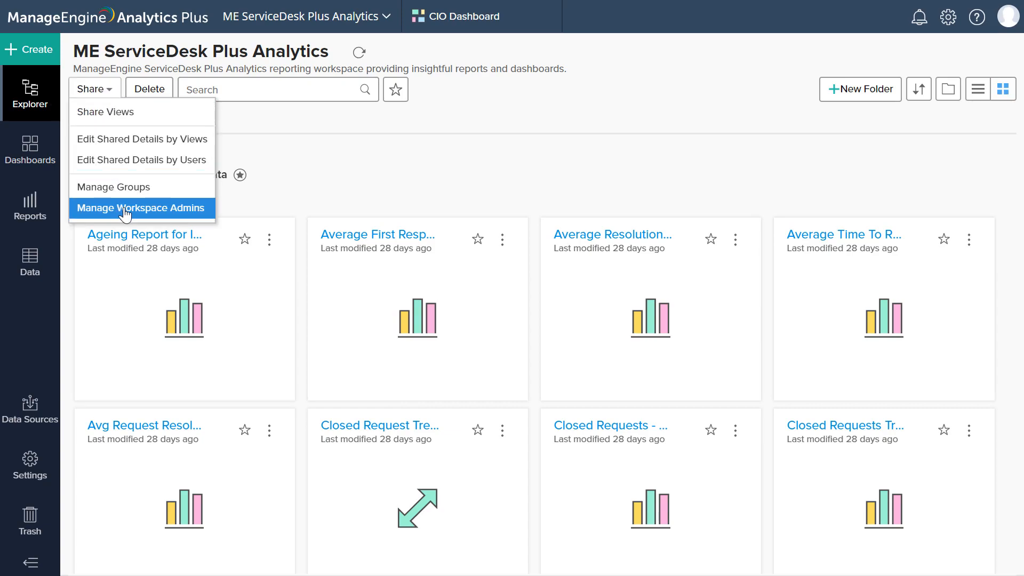
click(141, 208)
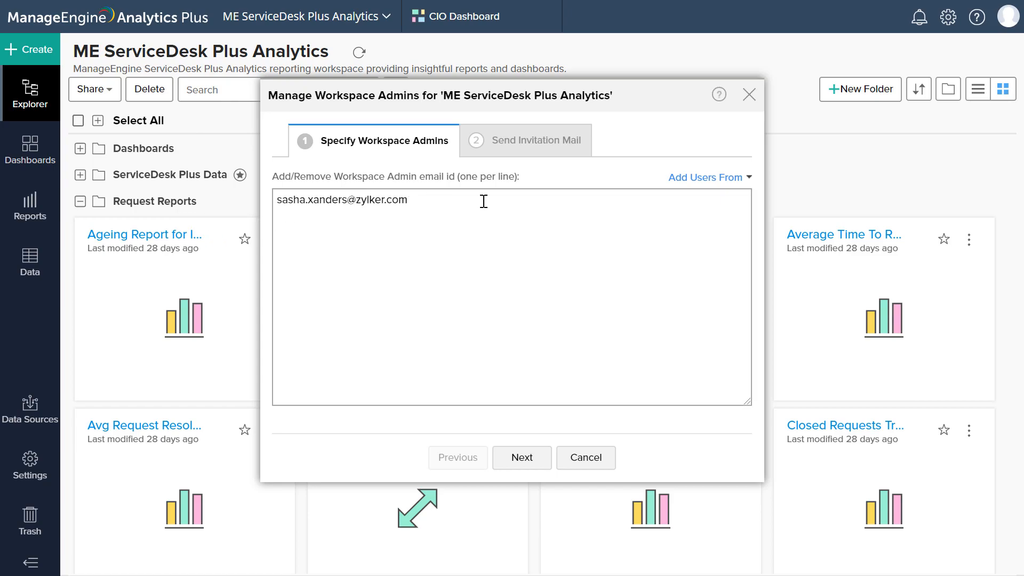
click(705, 177)
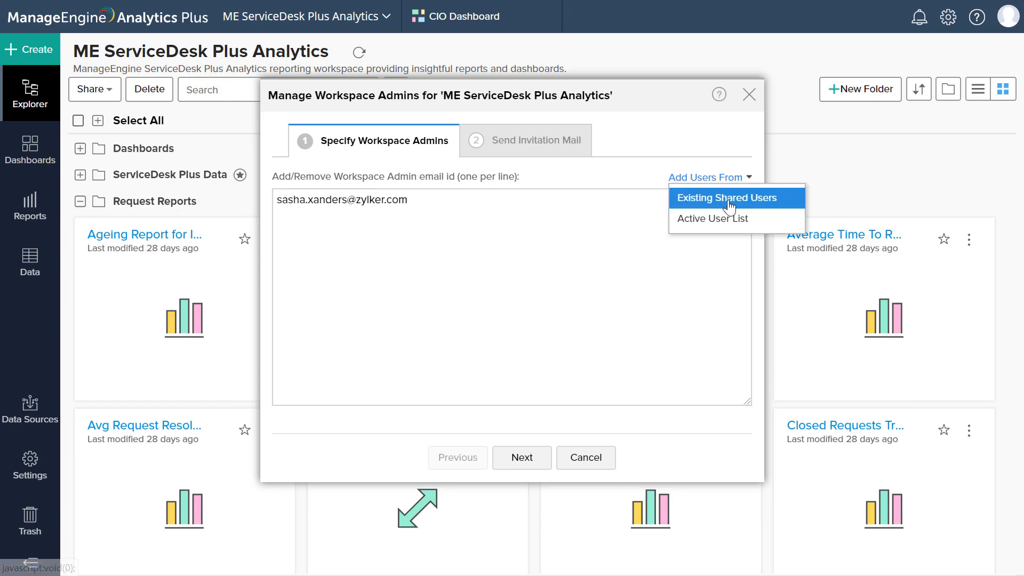
click(726, 198)
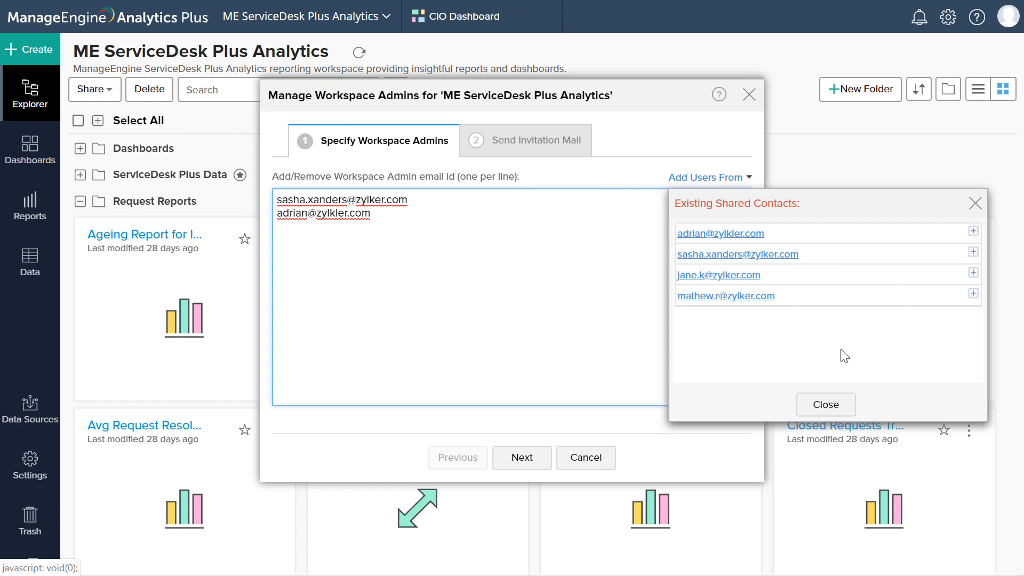
click(825, 405)
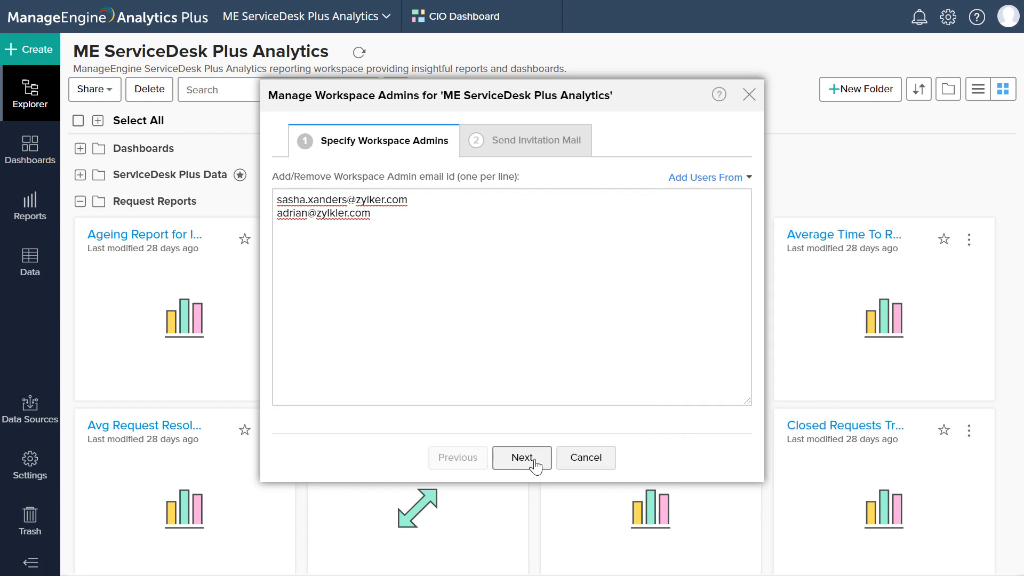
click(521, 457)
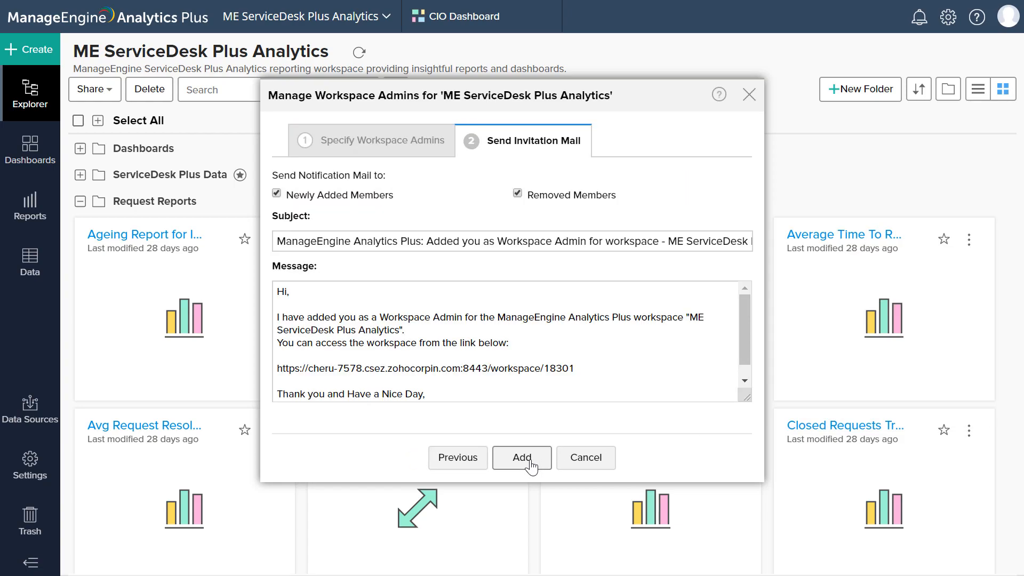
click(520, 457)
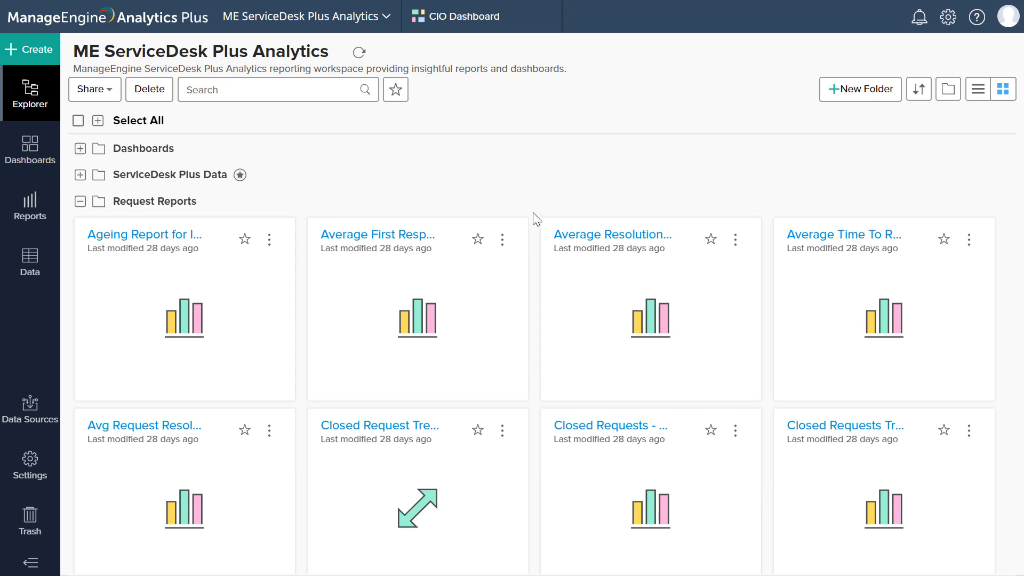
- Switch back to the CIO Dashboard tab to view its metrics and charts
click(463, 16)
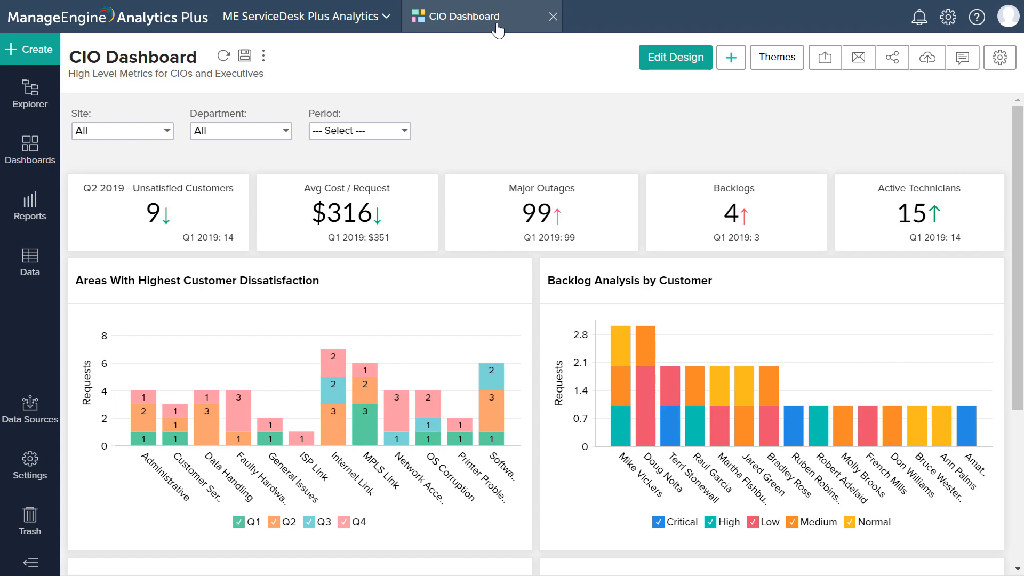
mouse_move(806, 87)
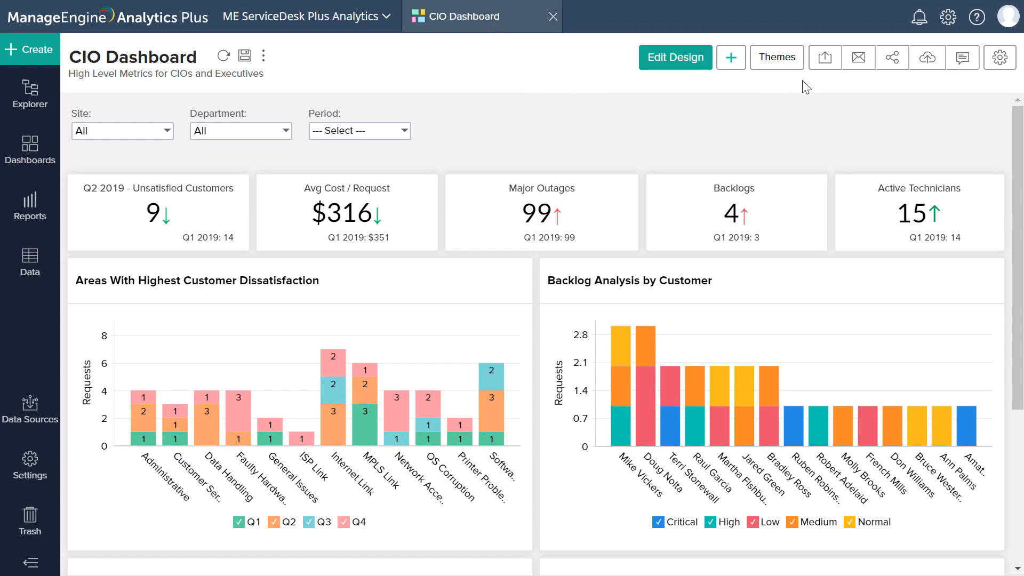
mouse_move(824, 58)
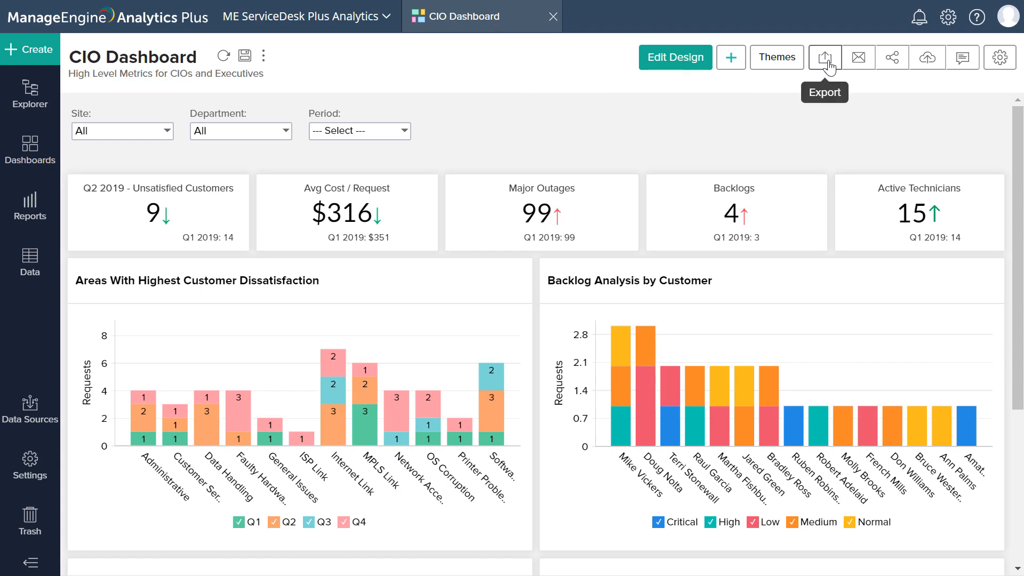
mouse_move(824, 62)
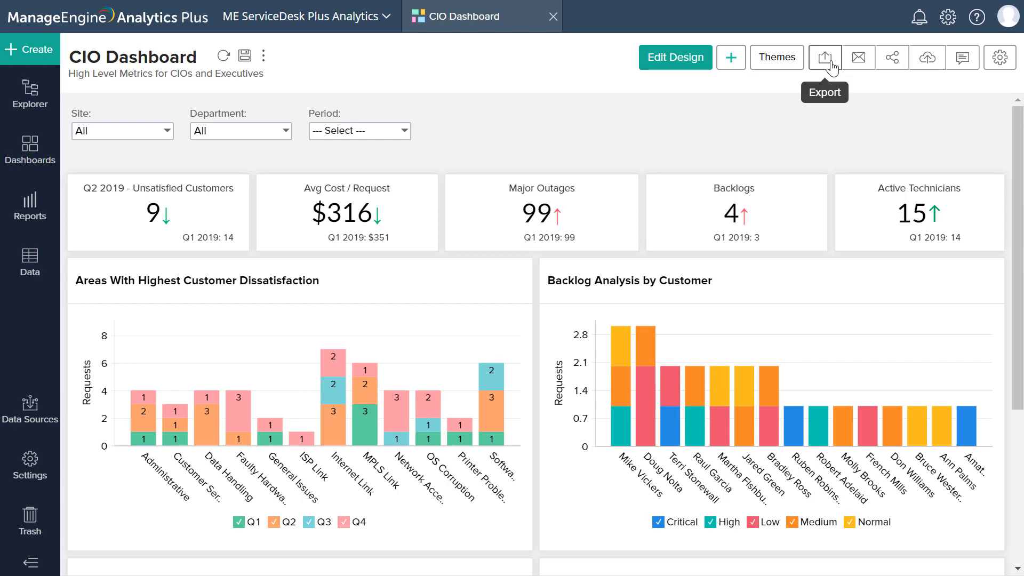
- Export the CIO Dashboard as HTML using Current View (Zipped), producing CIO_Dashboard.zip
click(825, 58)
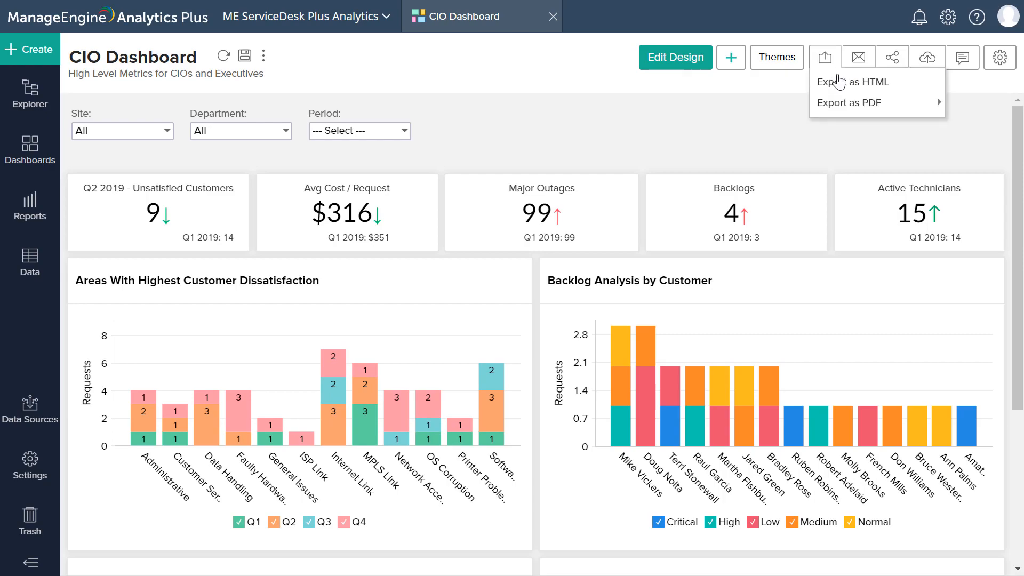
click(850, 82)
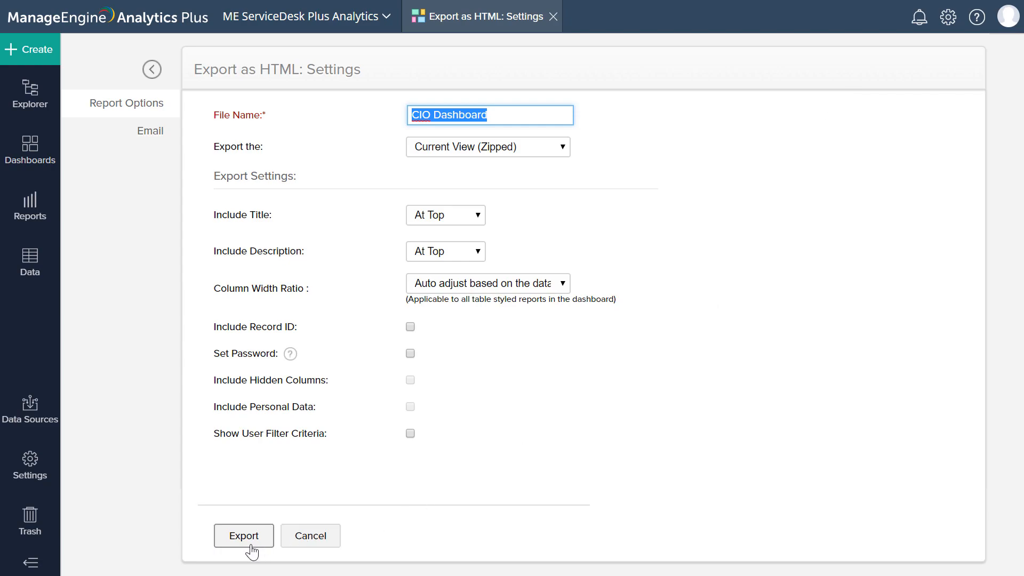
click(244, 536)
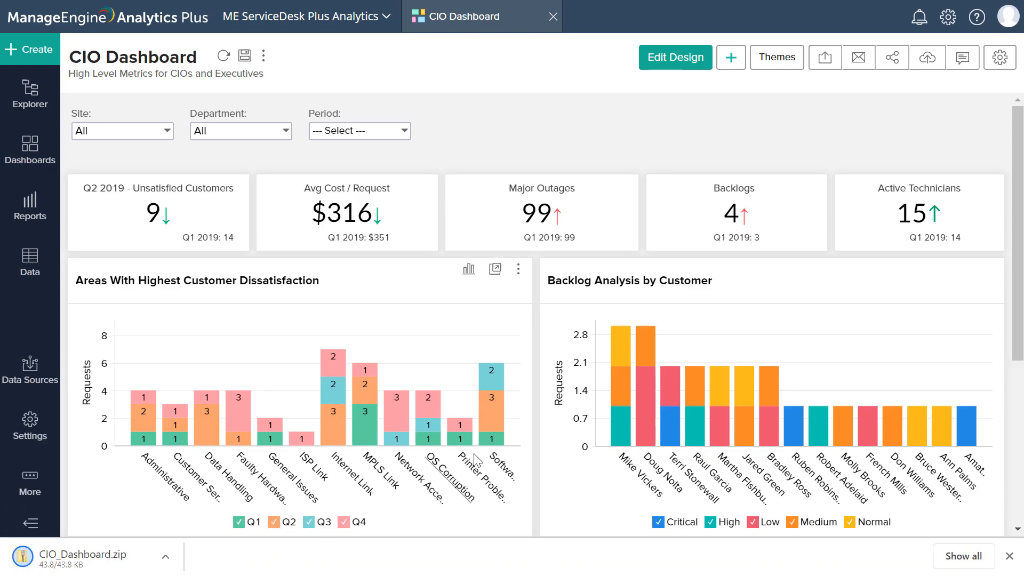
mouse_move(788, 126)
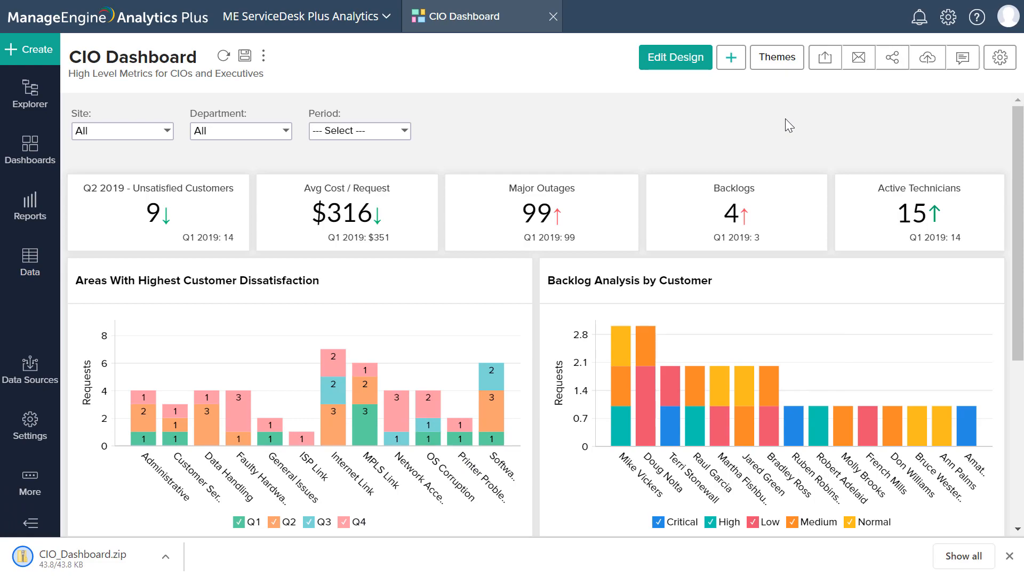
mouse_move(858, 58)
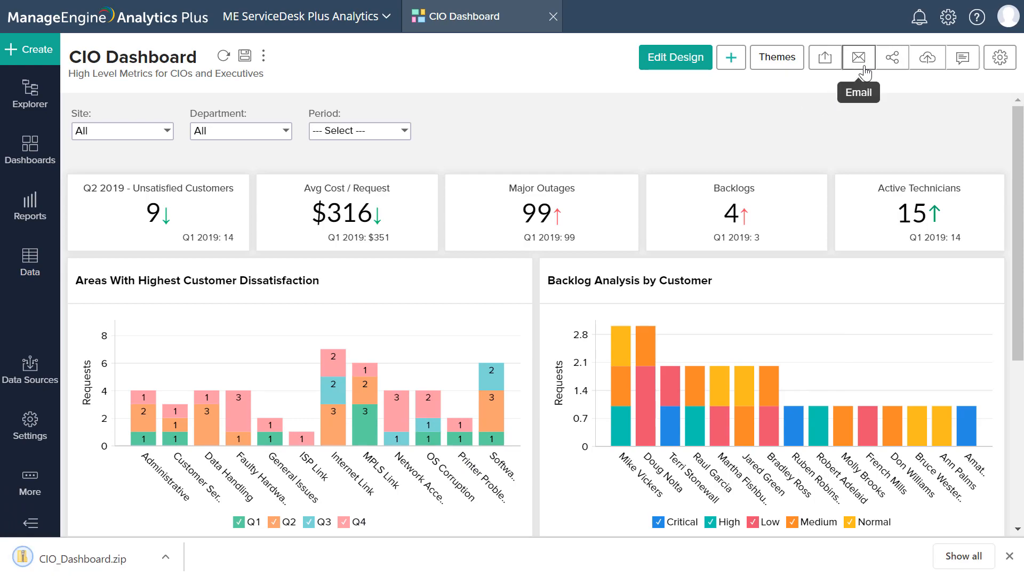
click(859, 58)
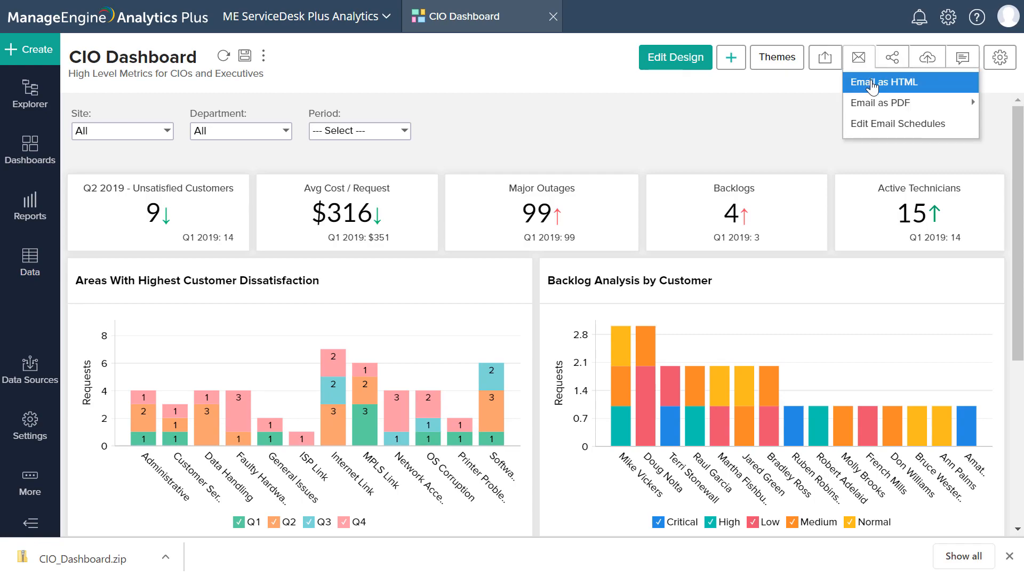
click(883, 82)
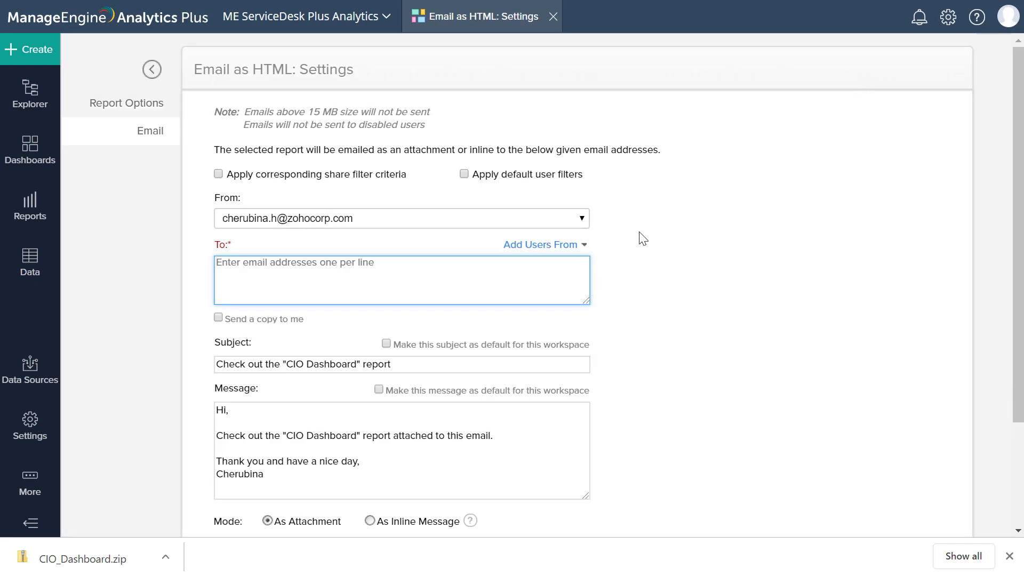
click(540, 245)
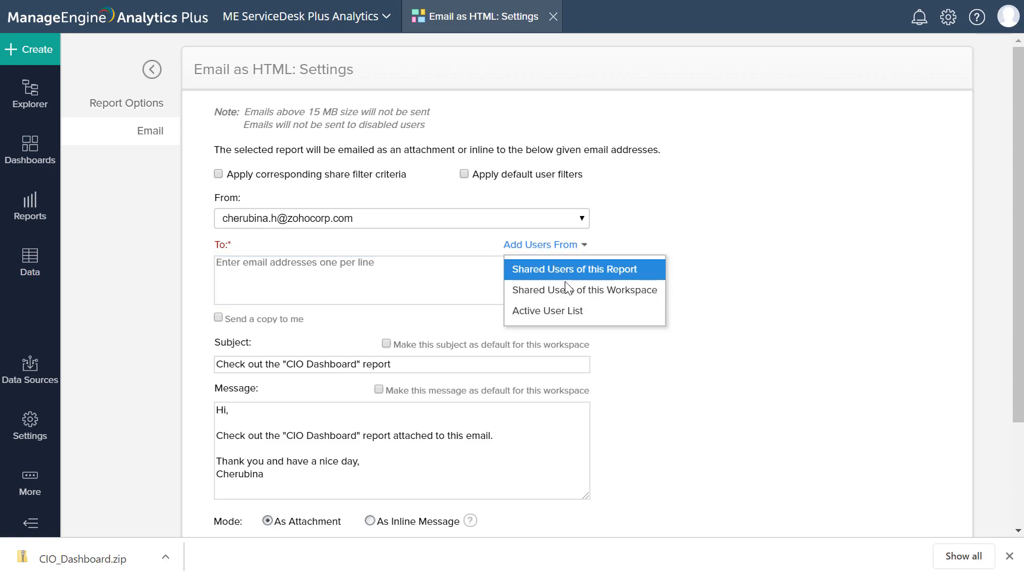
click(547, 311)
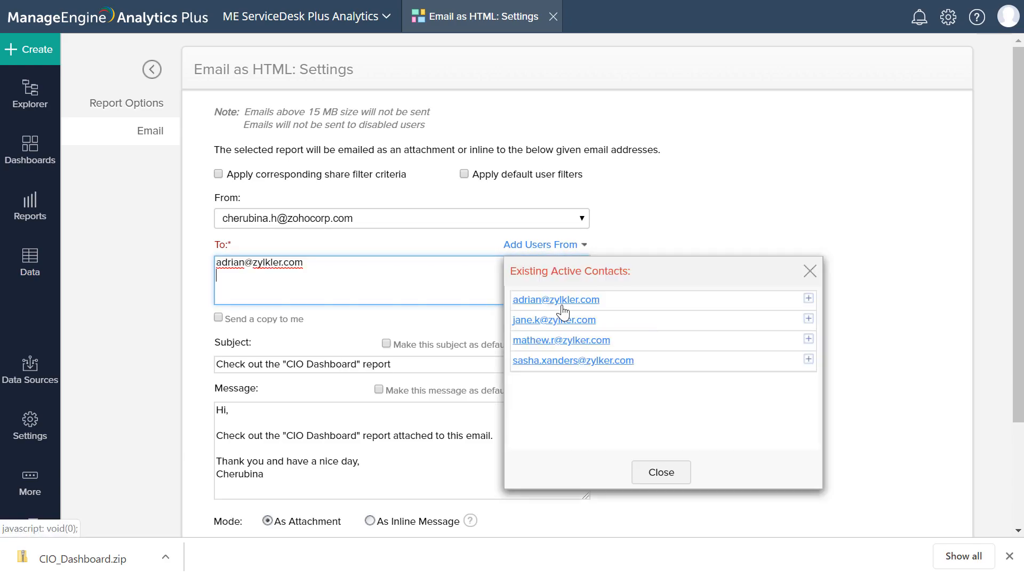
click(660, 472)
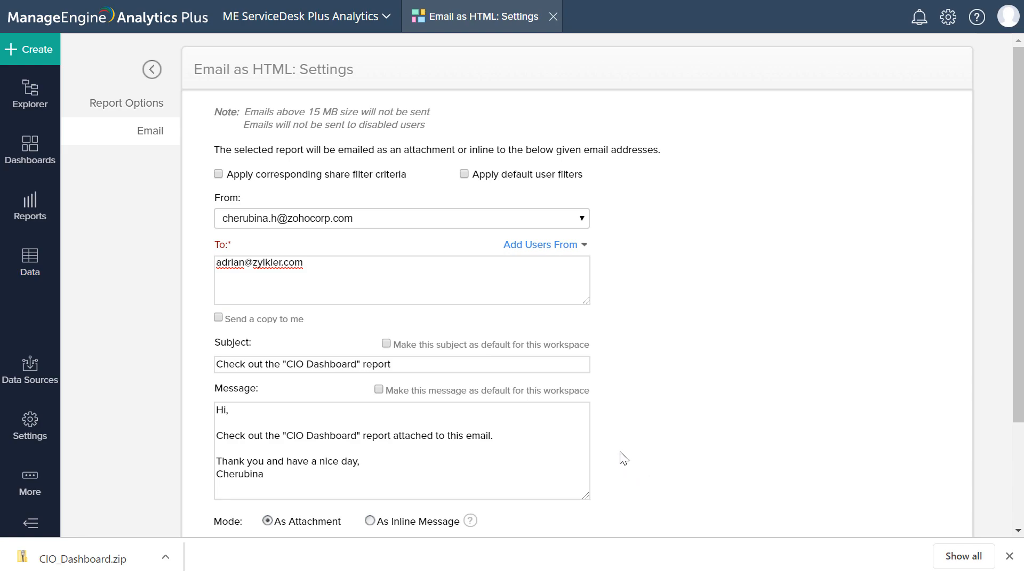
mouse_move(339, 187)
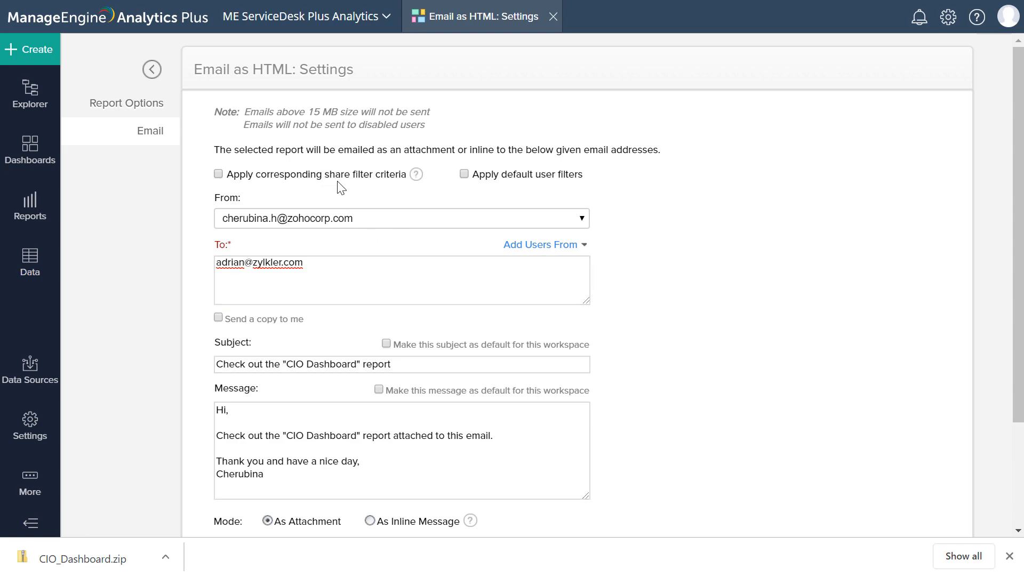
mouse_move(416, 191)
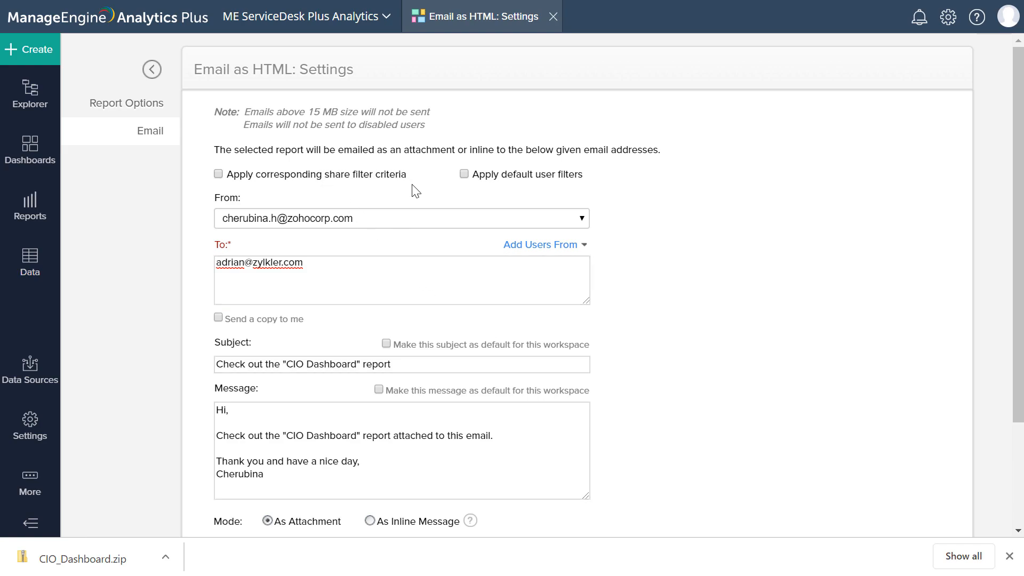
mouse_move(491, 187)
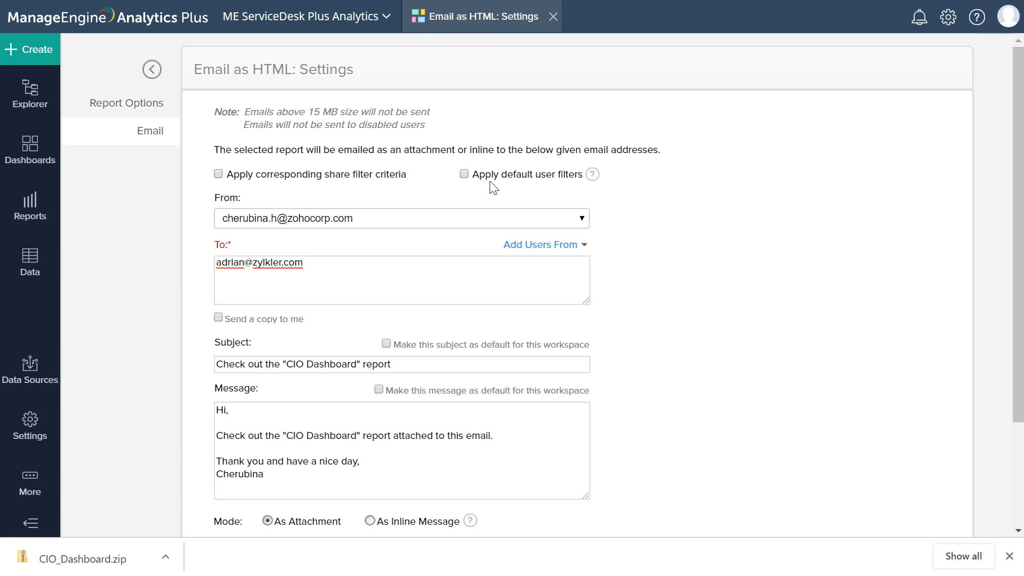
mouse_move(575, 189)
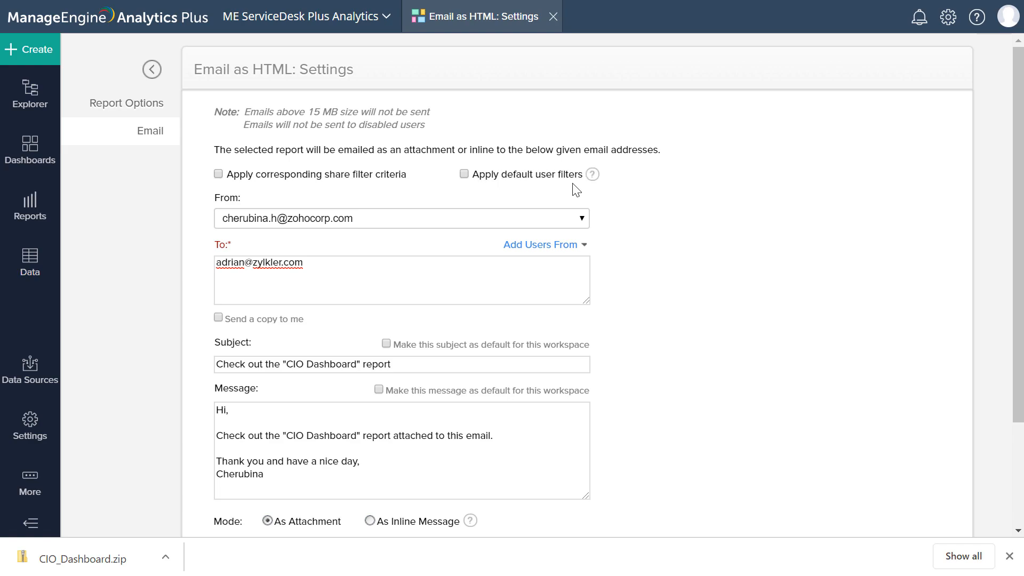
mouse_move(583, 189)
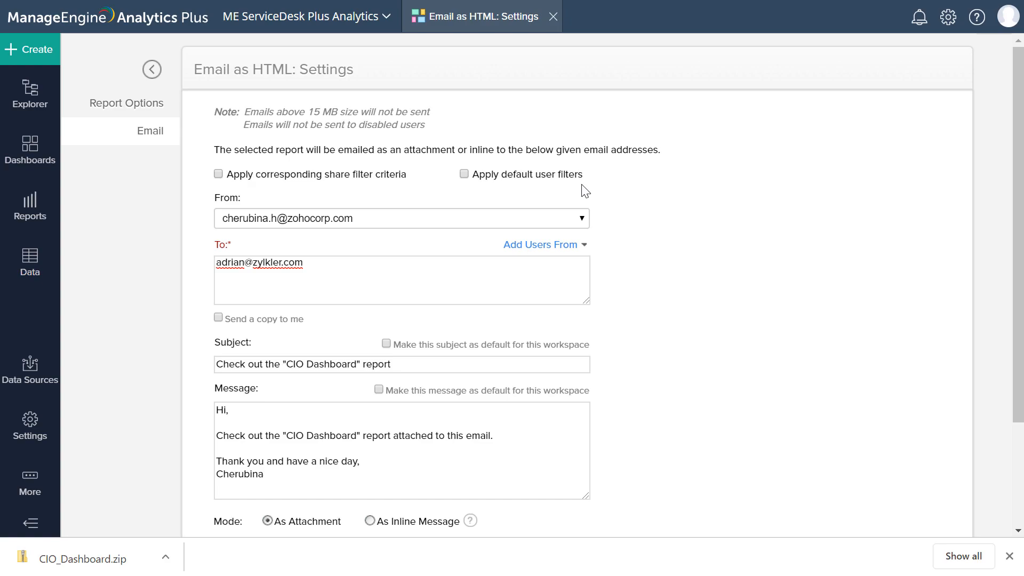
- Save a Monthly email schedule on day 1 at 00:00 for the CIO Dashboard
scroll(down, 3)
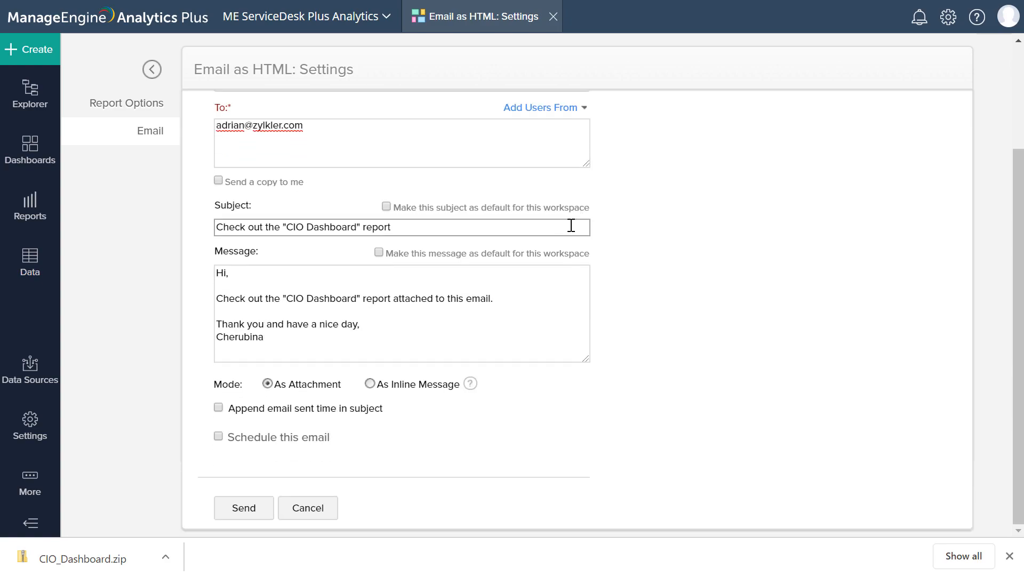
mouse_move(540, 302)
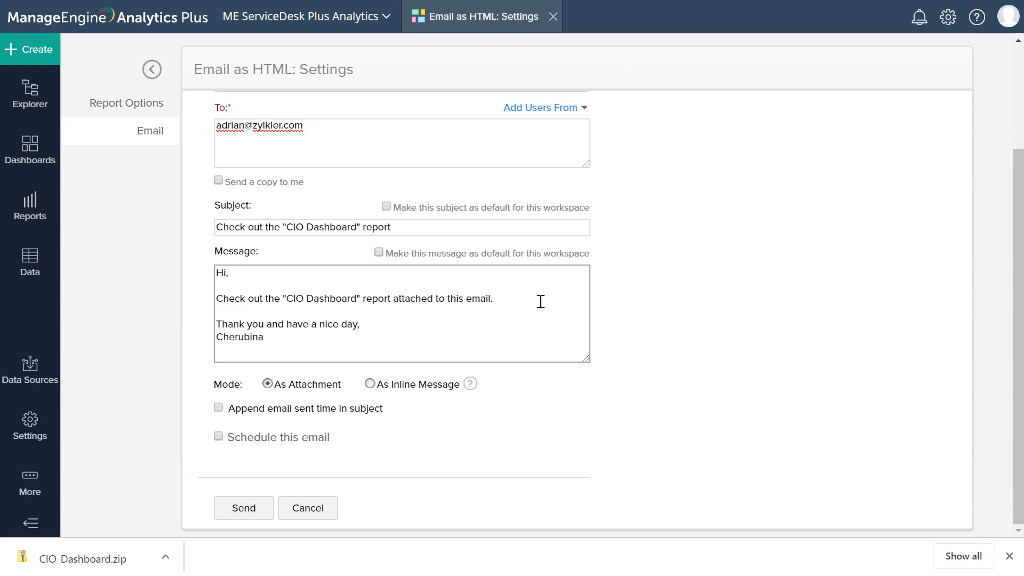
mouse_move(292, 462)
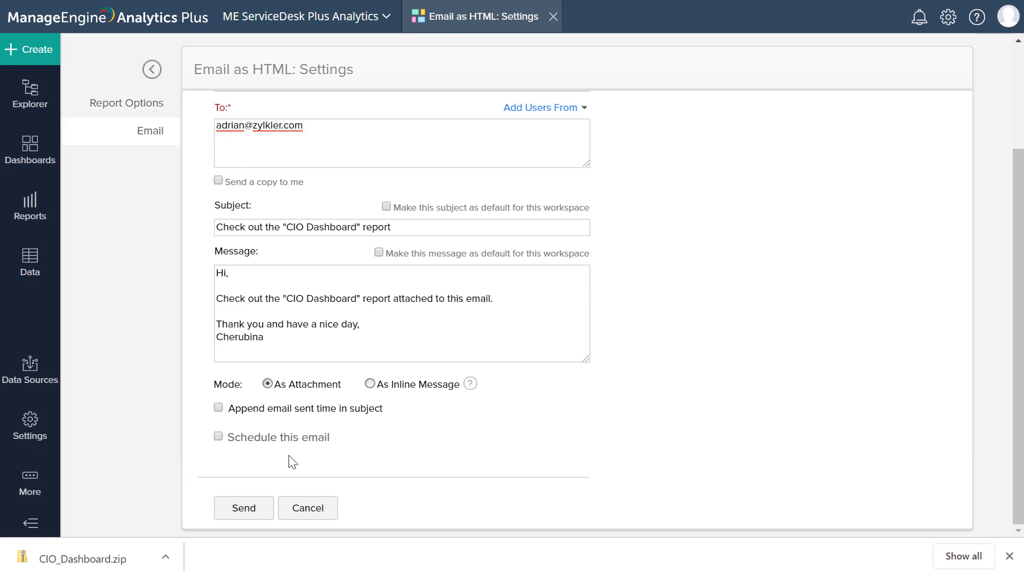
click(219, 437)
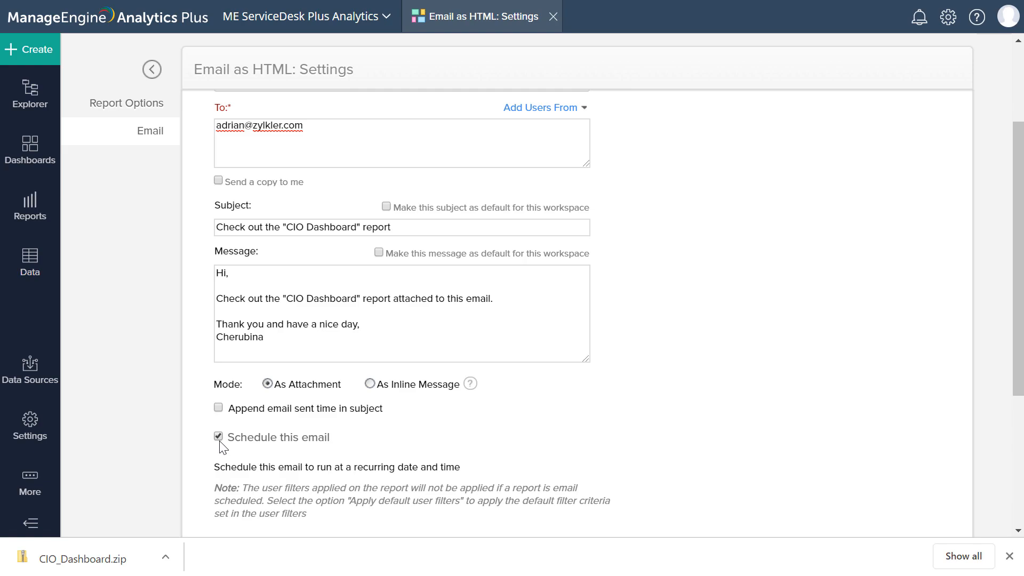
click(219, 437)
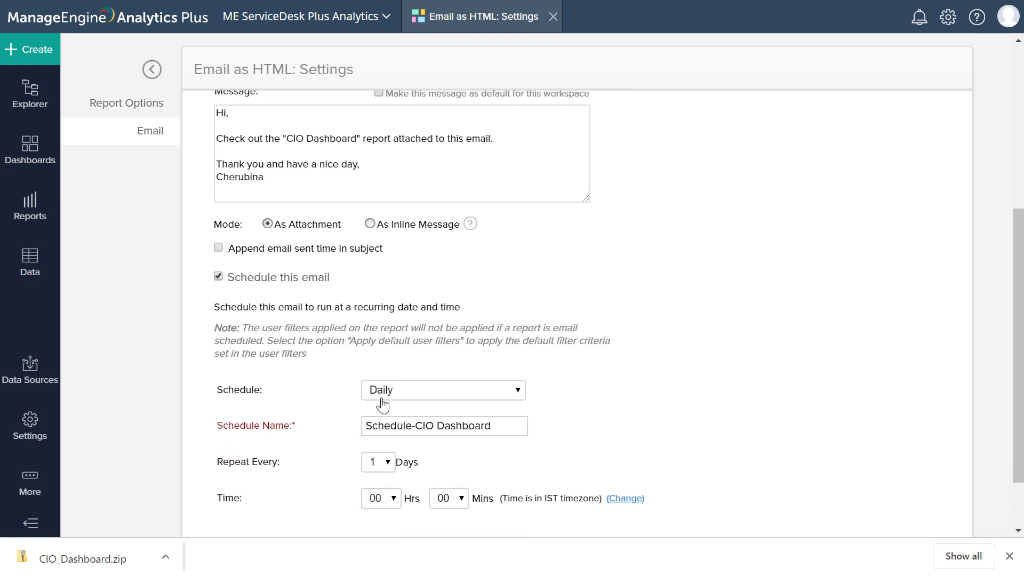
mouse_move(518, 400)
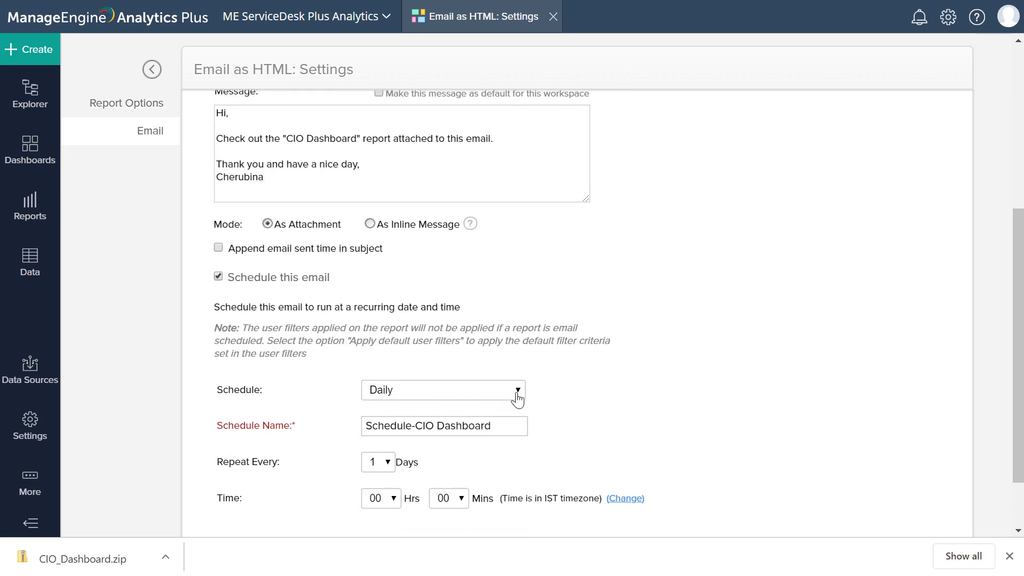
click(516, 390)
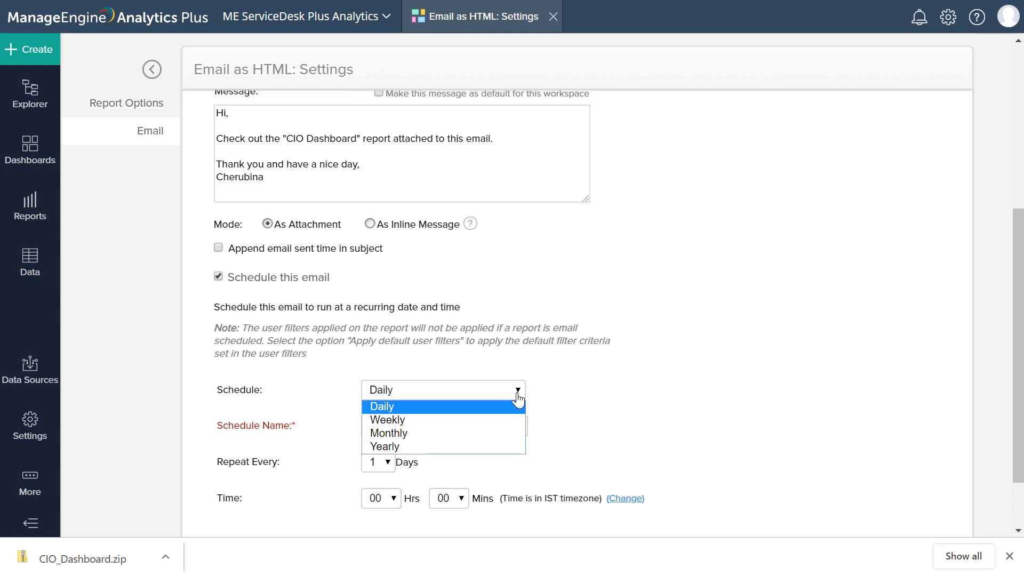
click(389, 432)
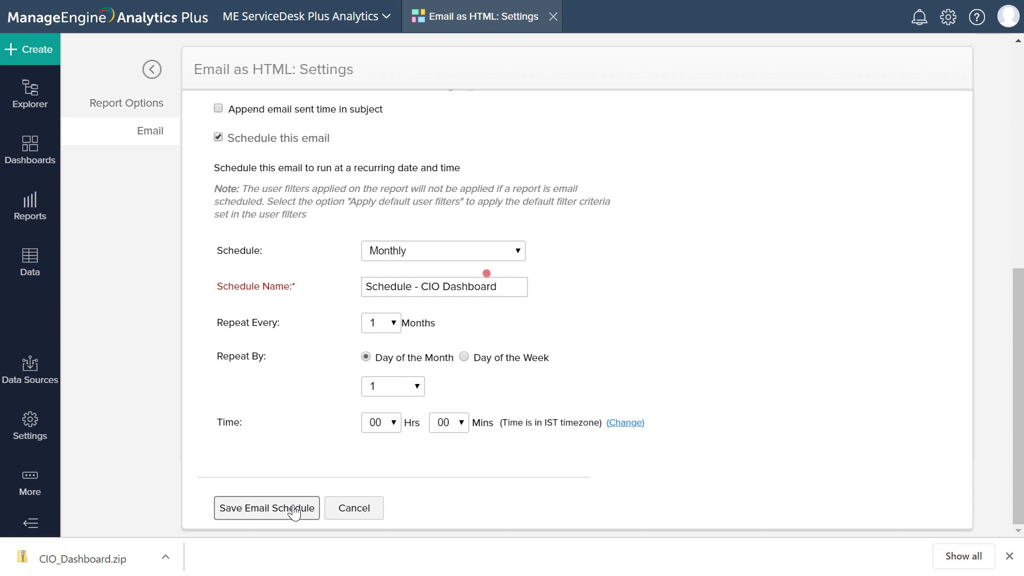
click(265, 508)
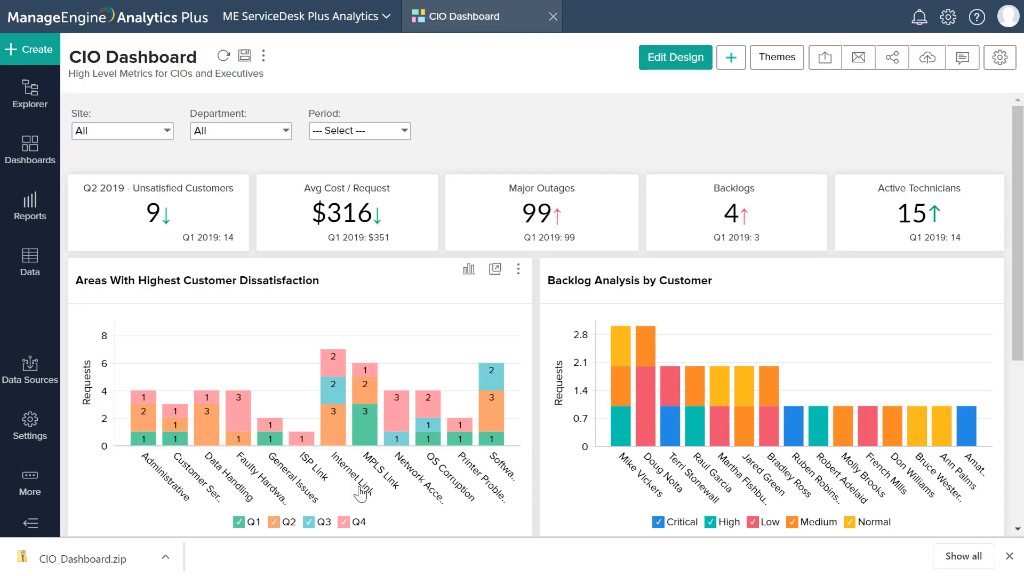
click(858, 58)
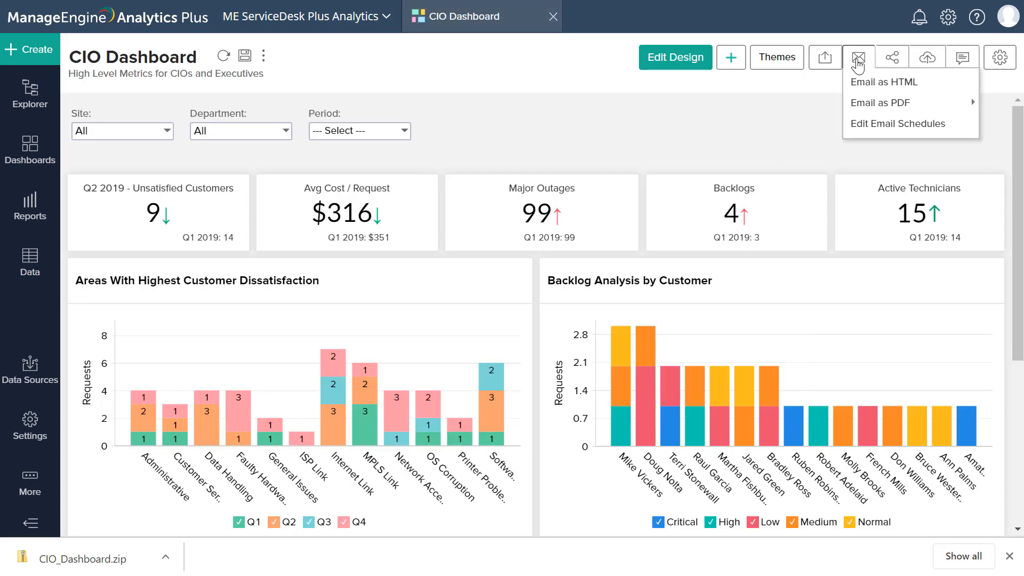
mouse_move(899, 124)
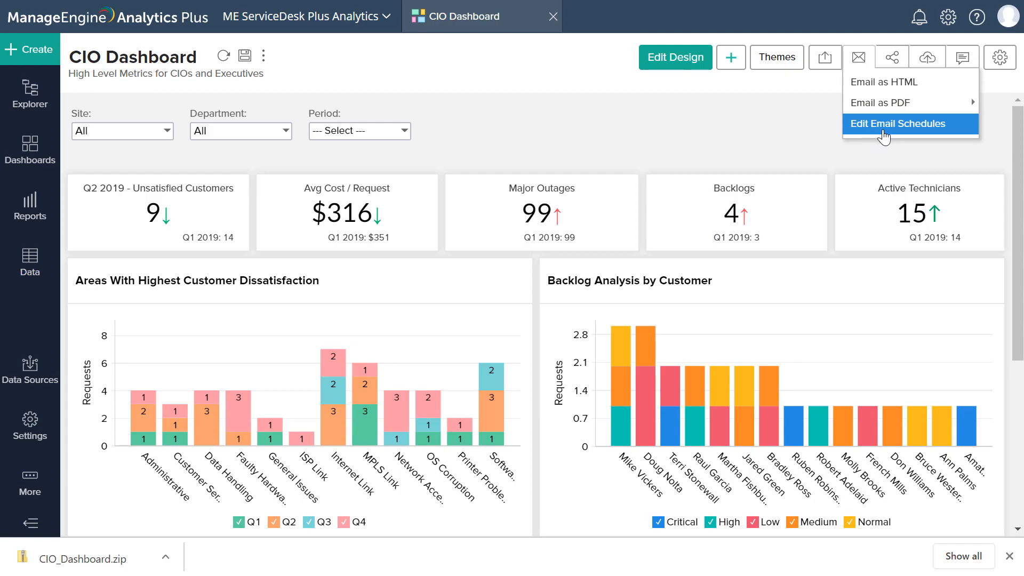
click(897, 124)
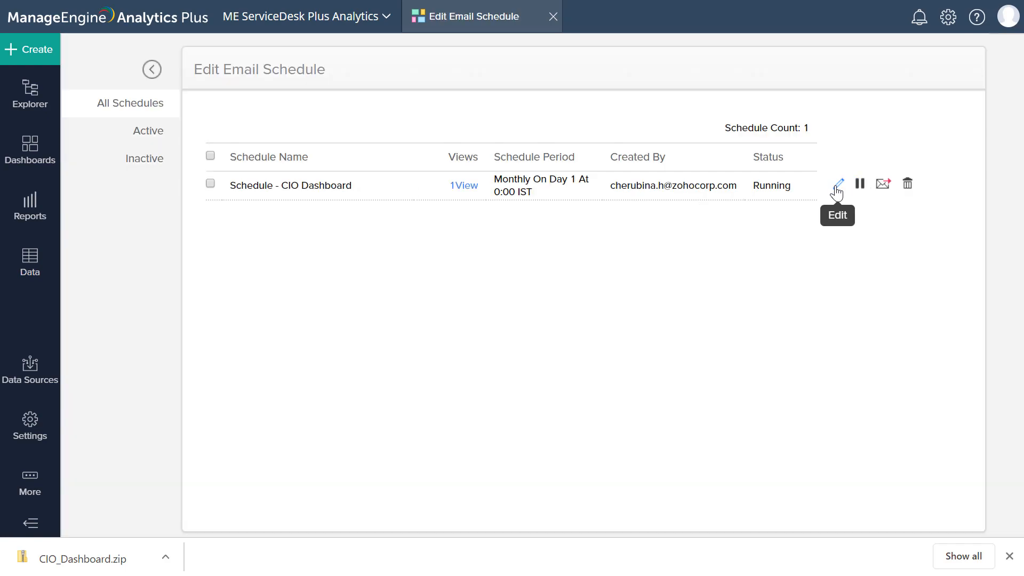
mouse_move(489, 158)
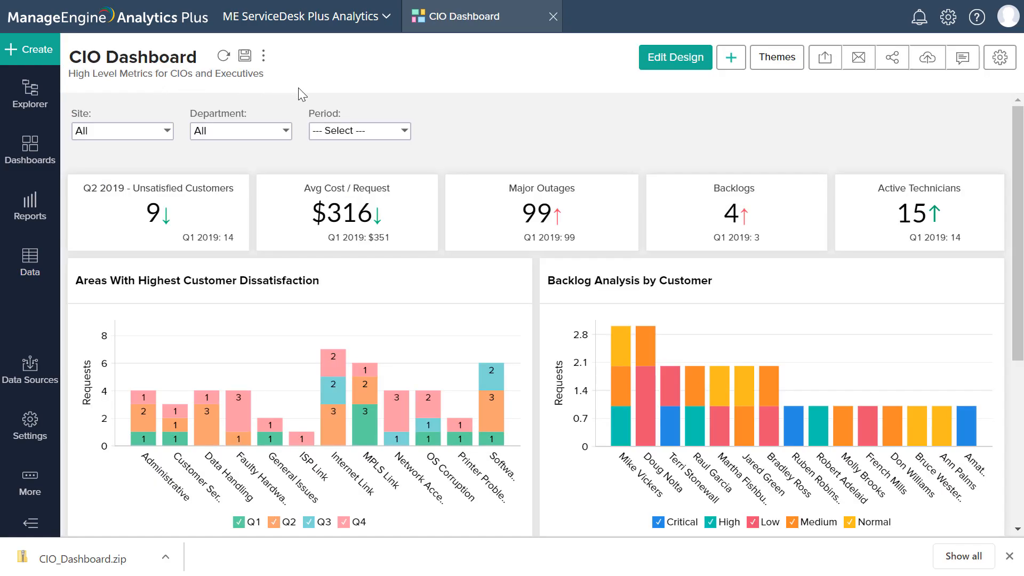
mouse_move(701, 134)
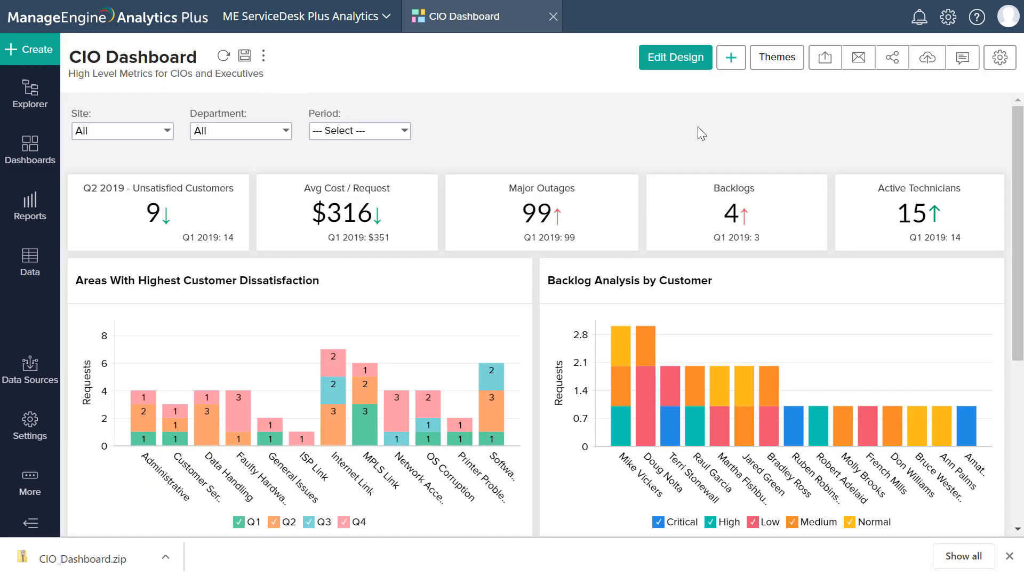
mouse_move(736, 127)
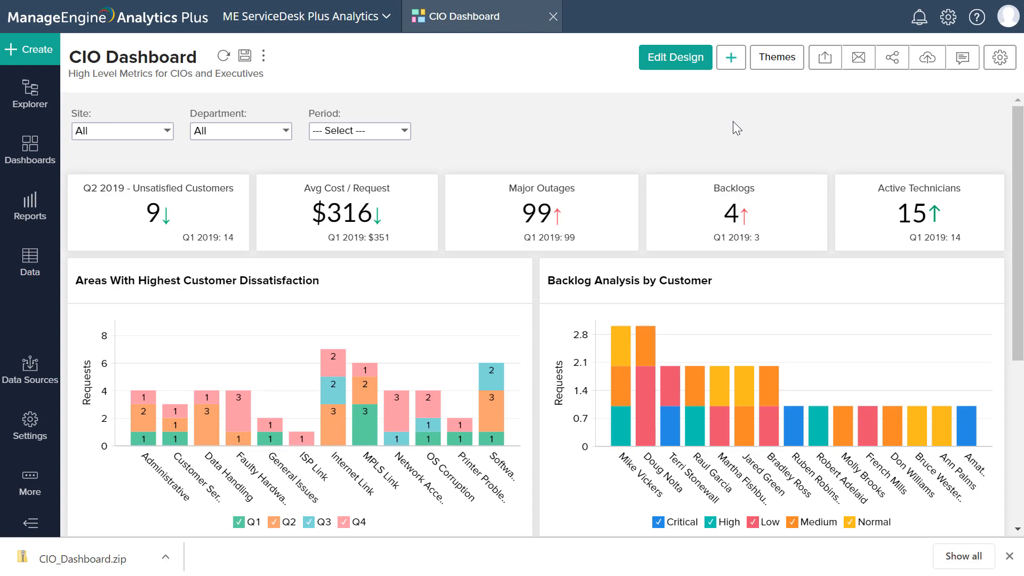